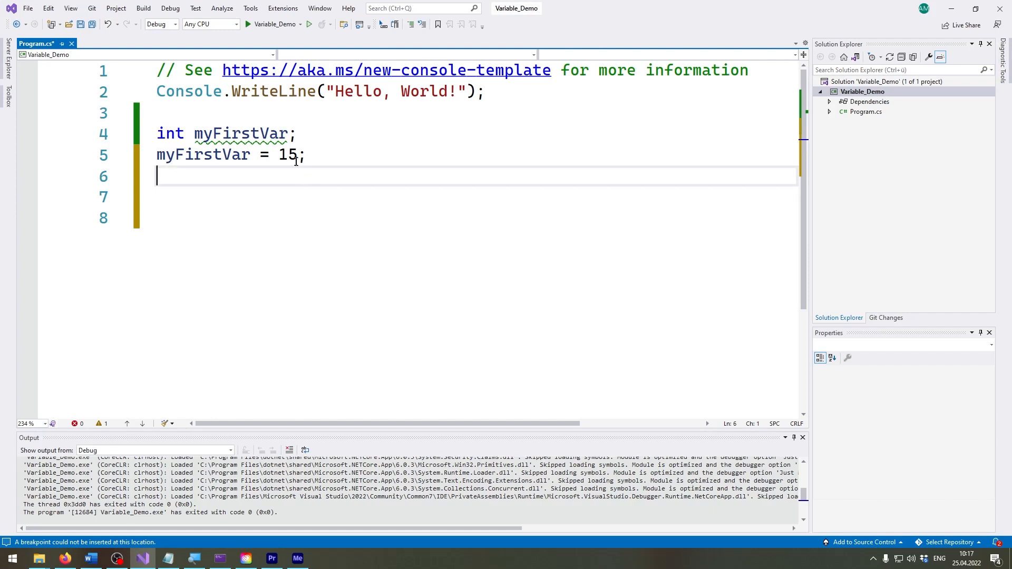
mouse_move(314, 158)
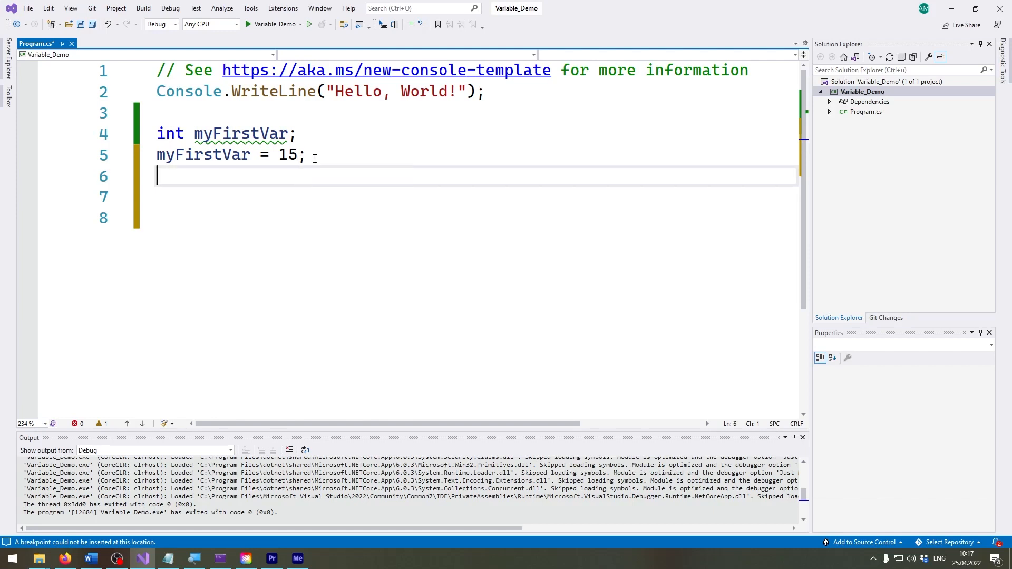
Step: Add the line 'myFirstVar = -915;' below the assignment to 15, with blank lines after it
text(myFirstVar =)
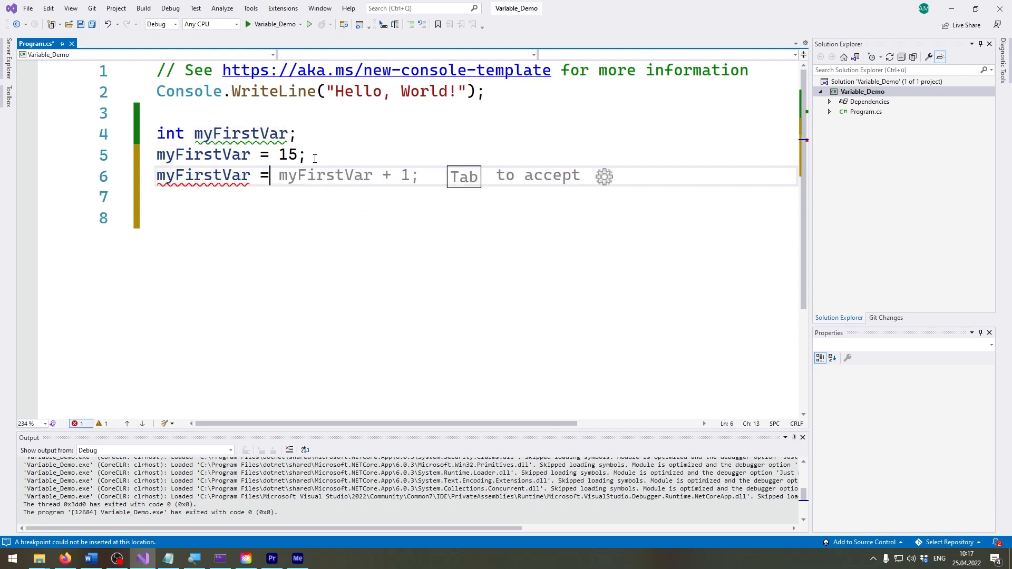
text(-)
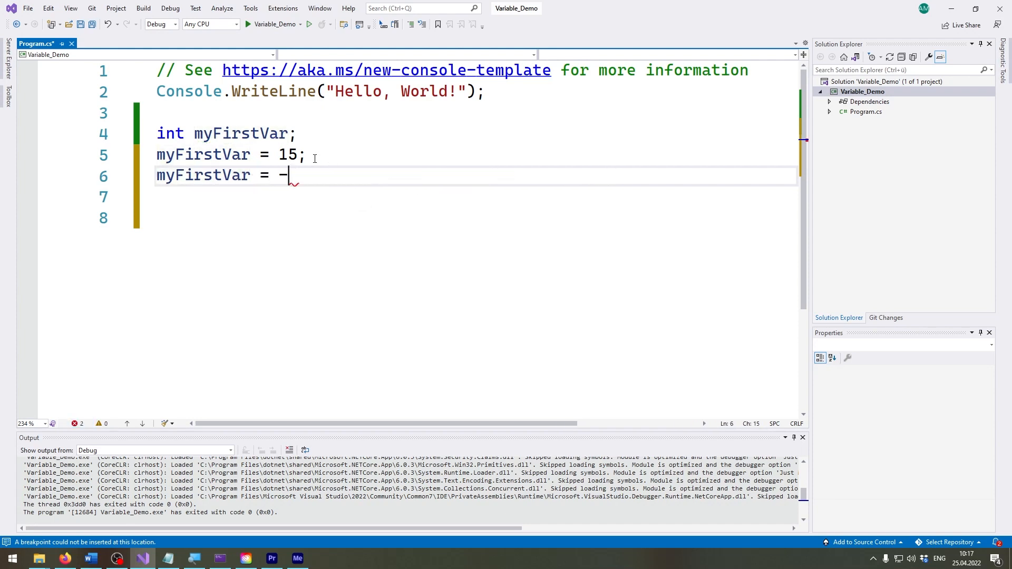
text(915)
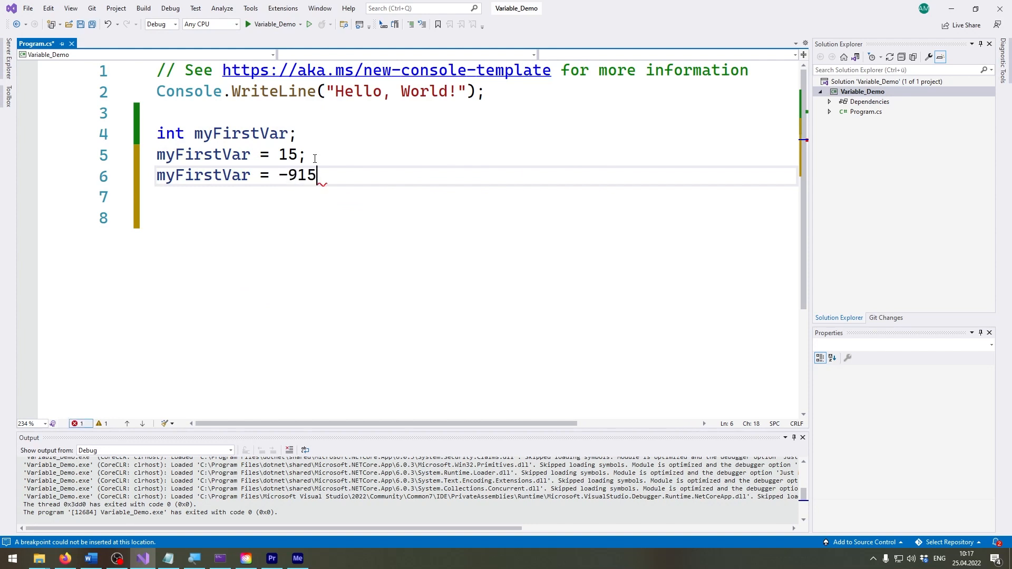
text(;)
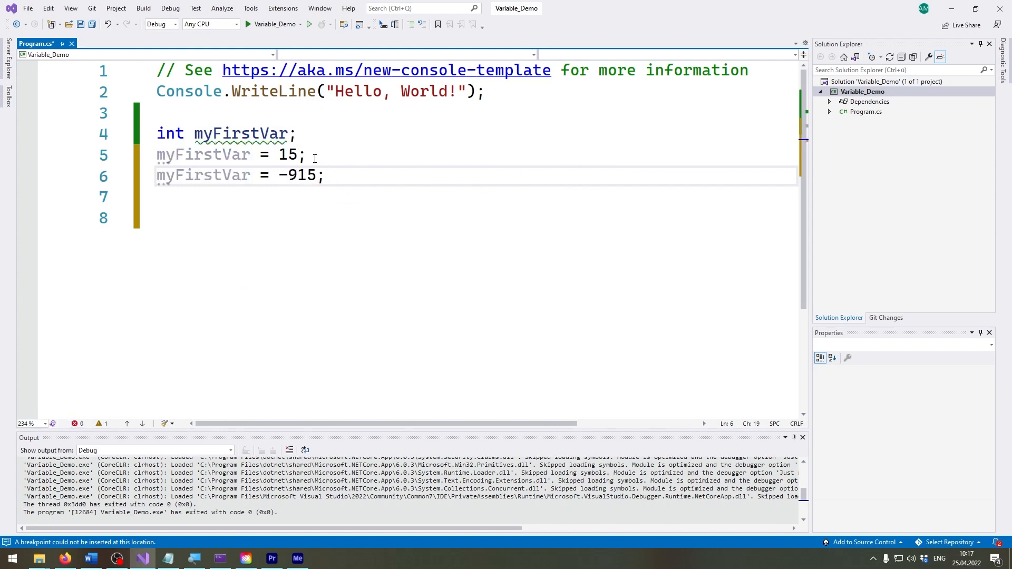
drag(303, 134, 325, 175)
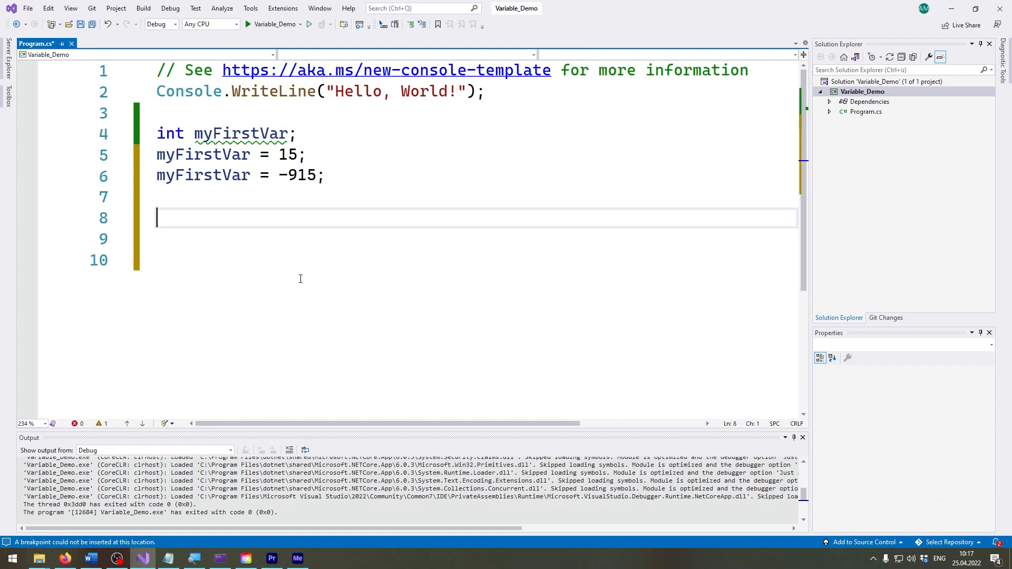
text(myFirstVar =)
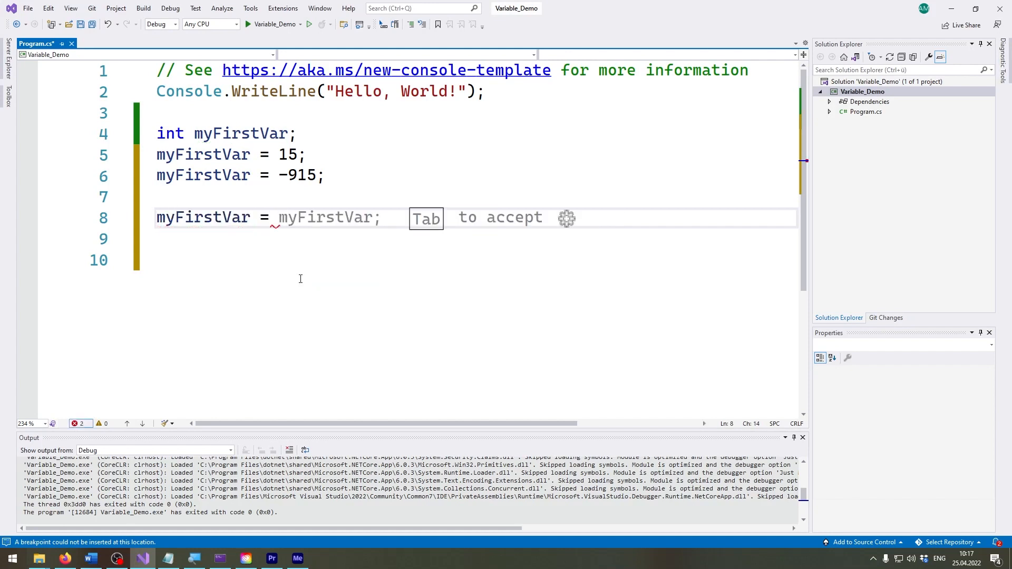
text(1.)
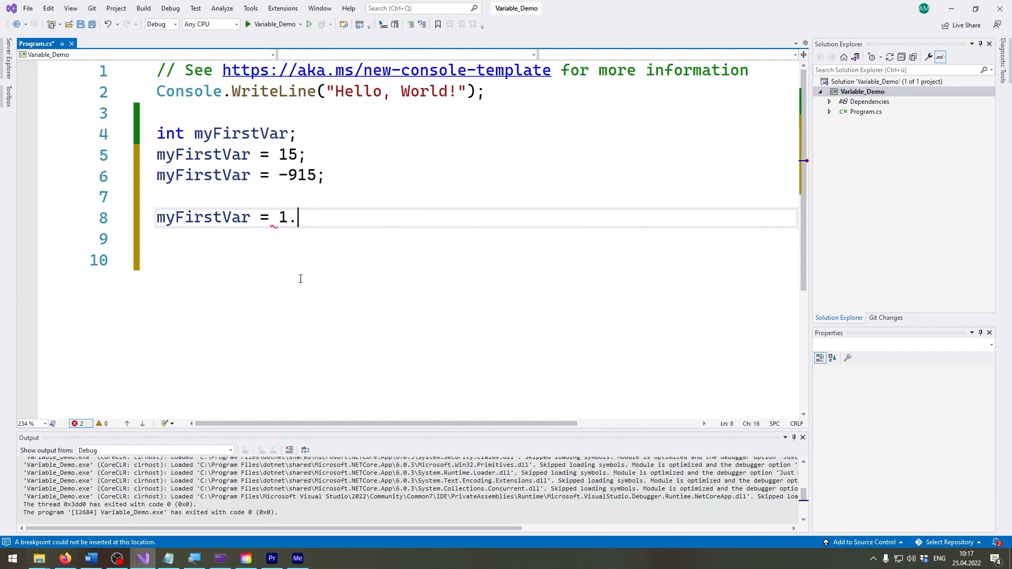
text(5;)
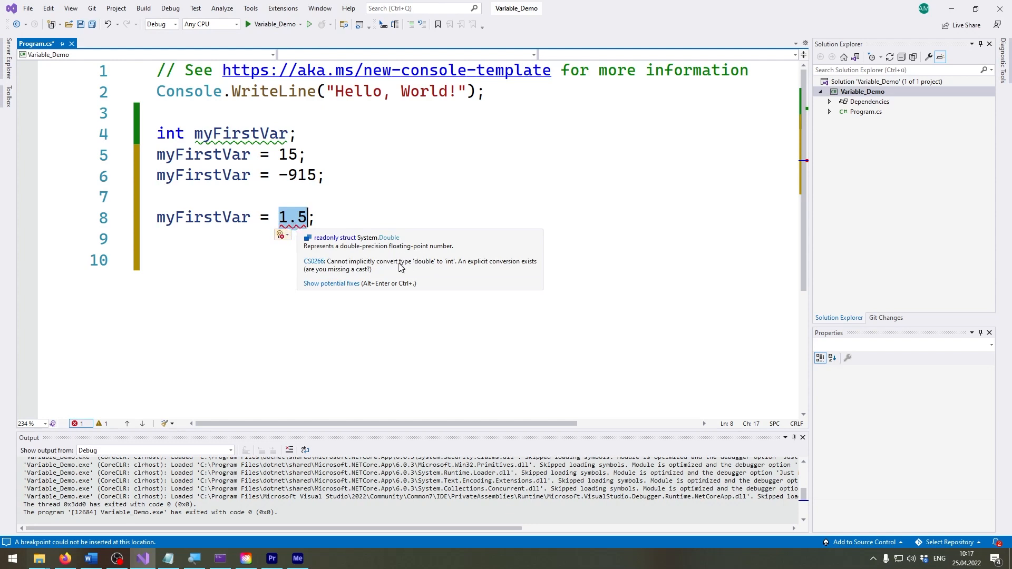
mouse_move(424, 268)
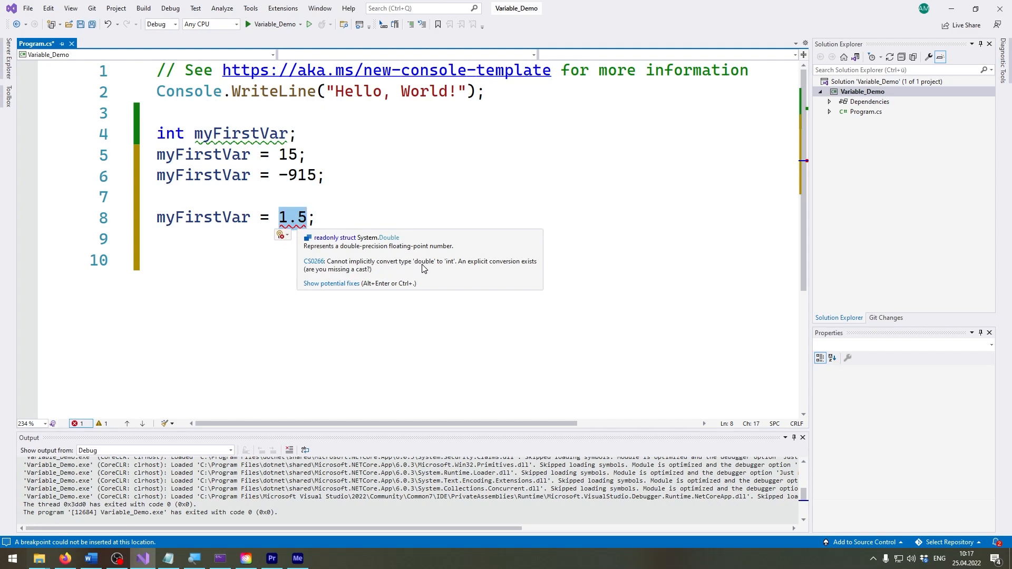
mouse_move(463, 262)
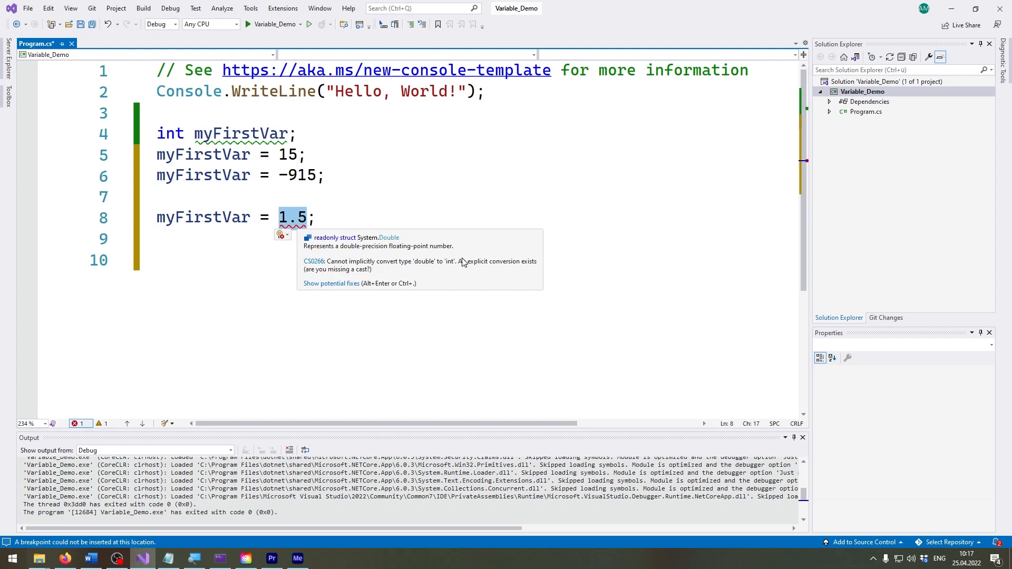
mouse_move(426, 265)
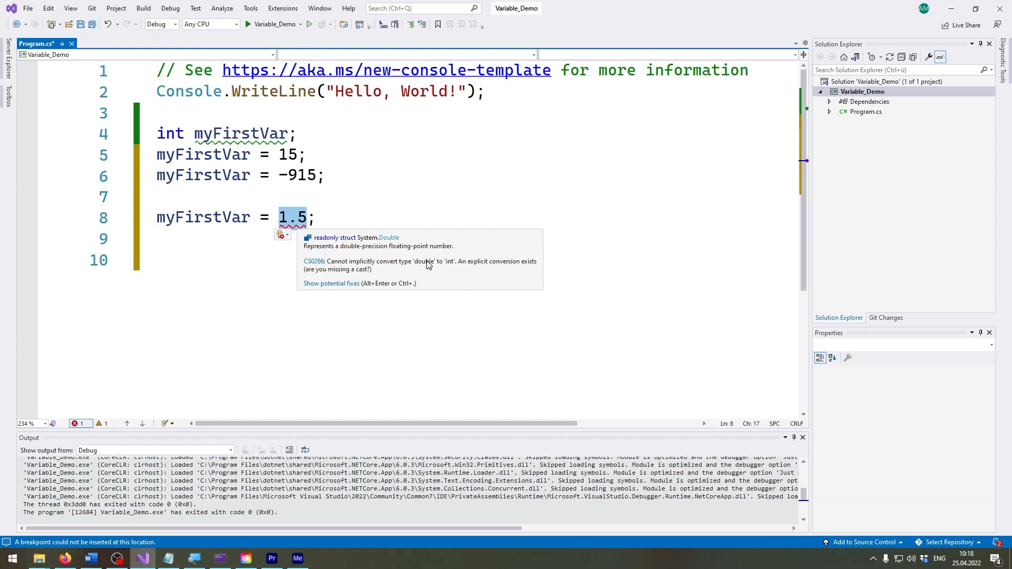
click(315, 217)
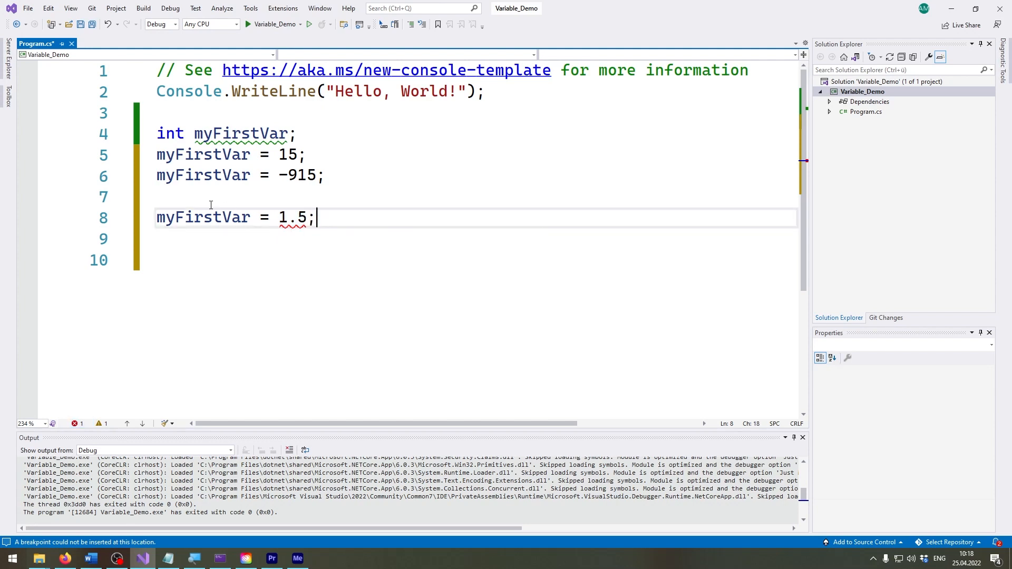
double_click(203, 218)
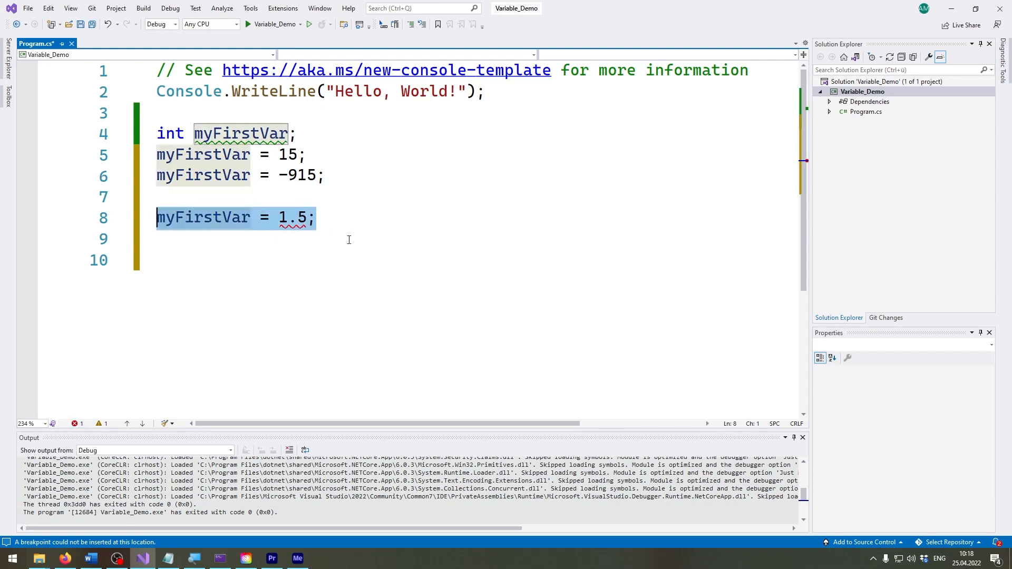
click(118, 217)
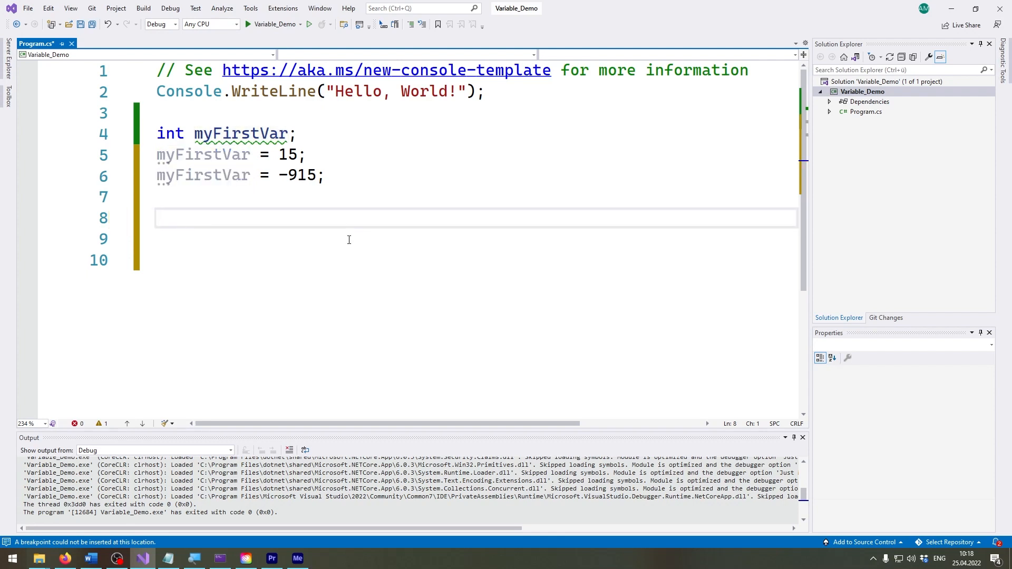
Step: Declare 'float myFloatVar;' on the empty line 8
click(157, 219)
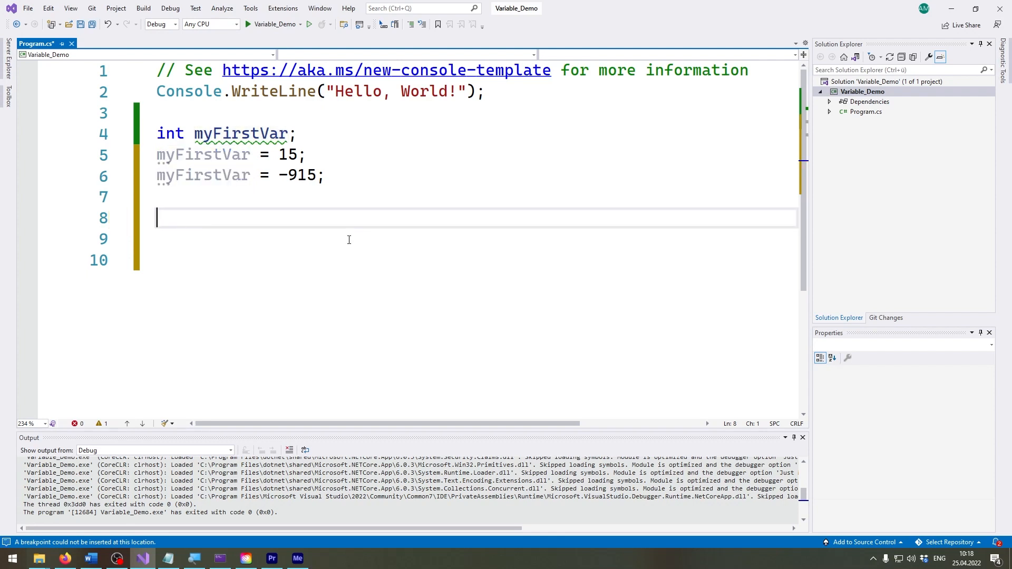
text(float)
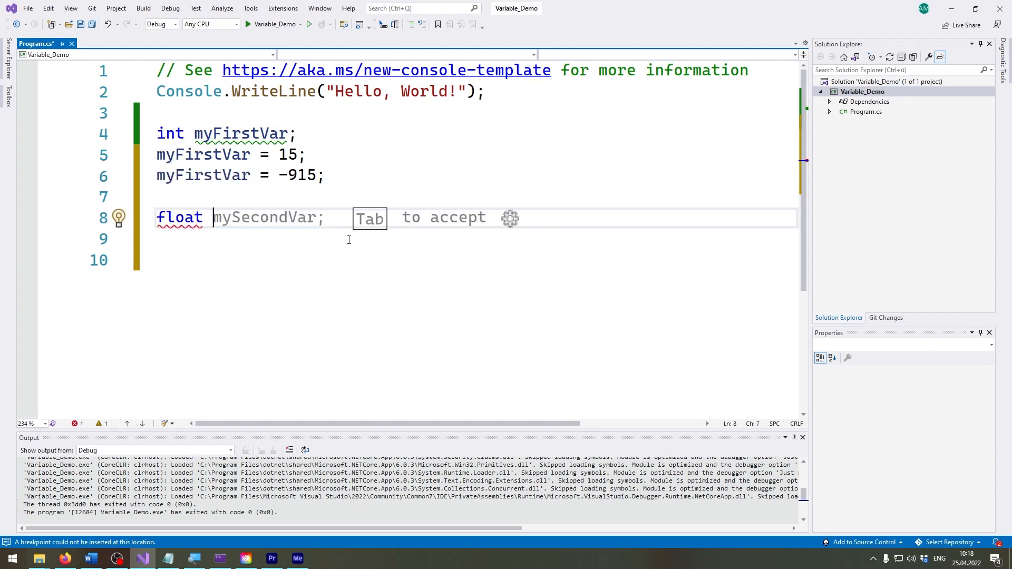
text(myF)
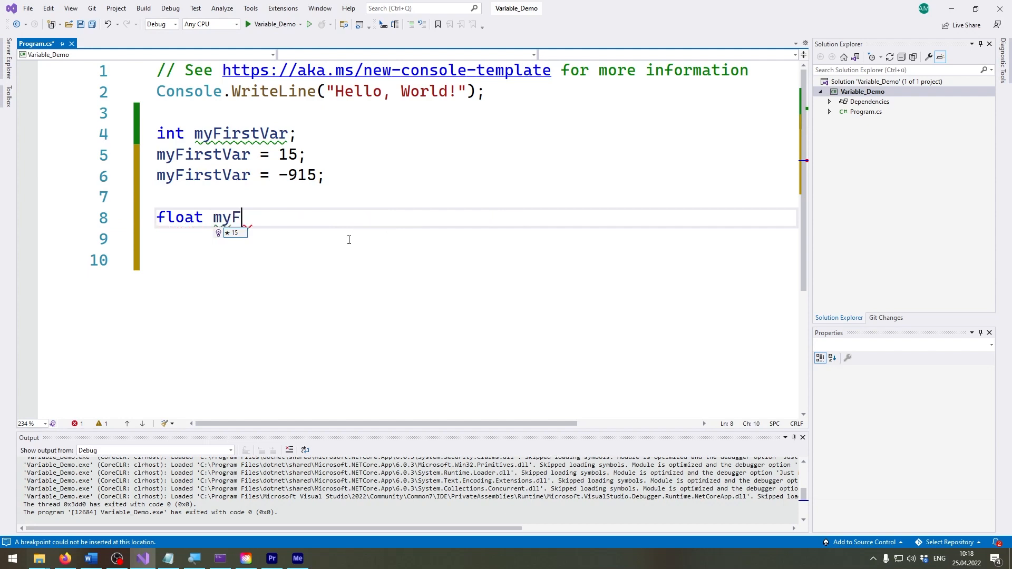
text(loatVar;)
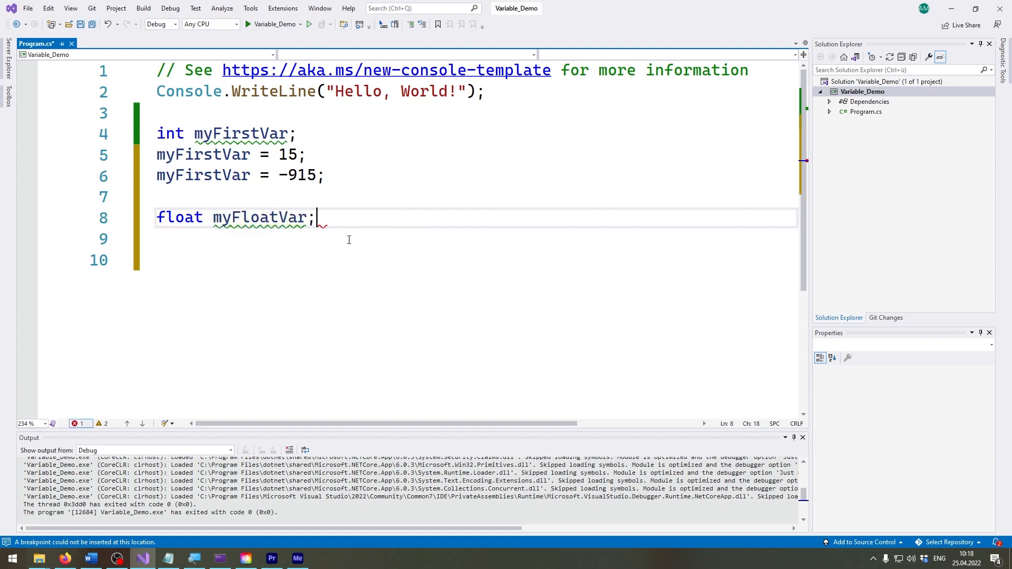
Step: Assign 'myFloatVar = 1.5f;' on the next line, adding the f suffix to clear the error
text(myFloatVar =)
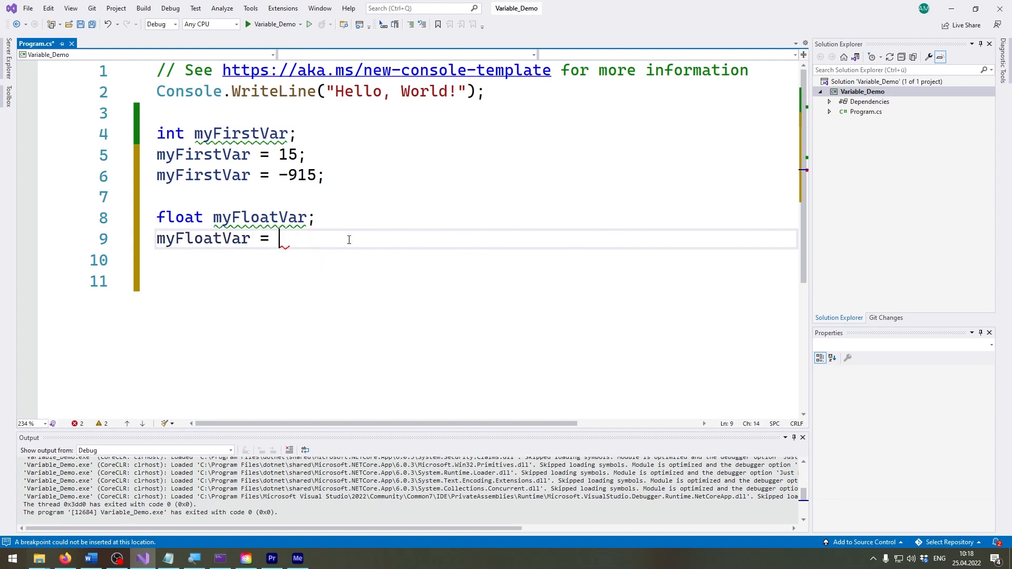
text(1.5)
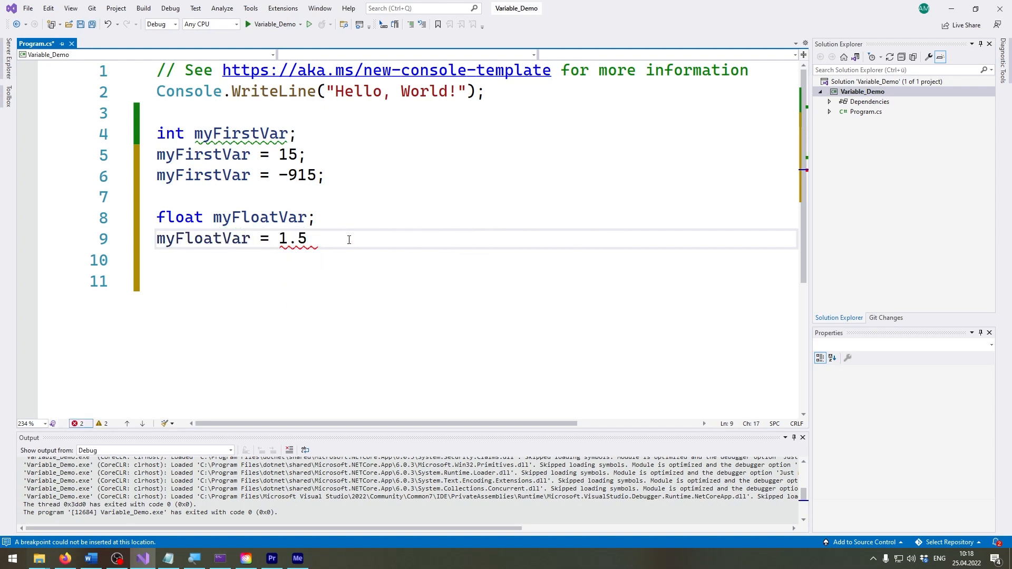
text(;)
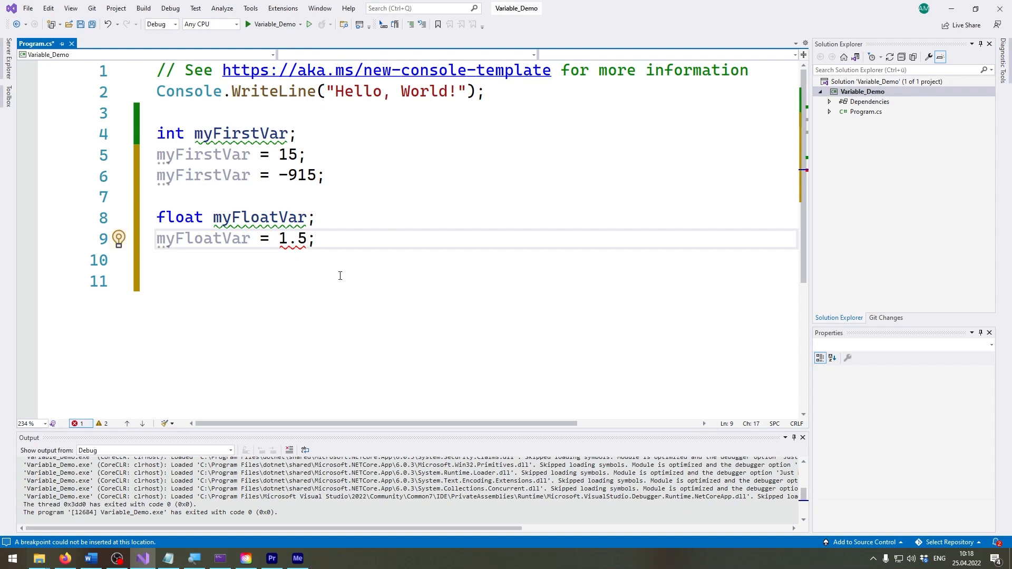
text(f)
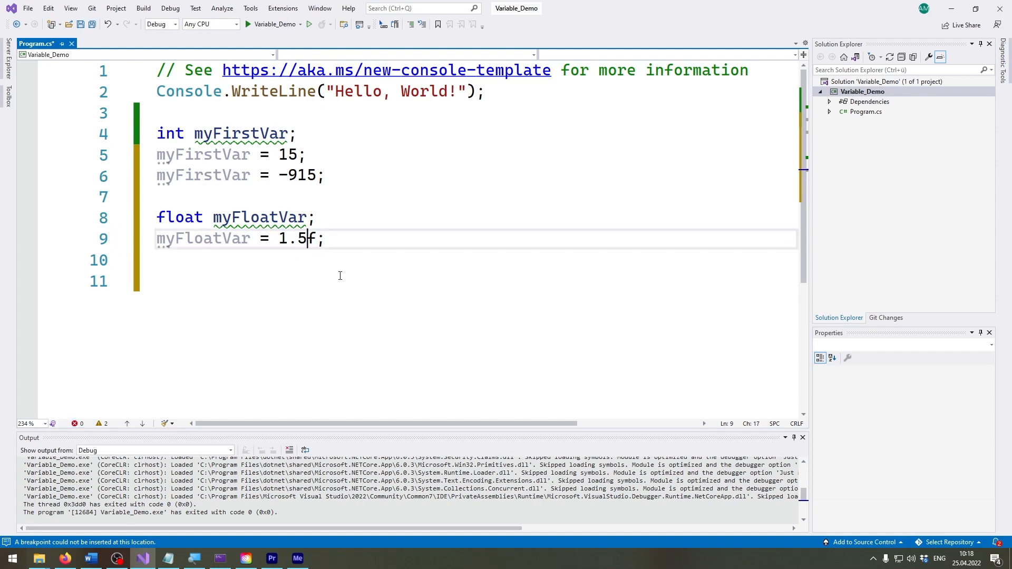
double_click(293, 239)
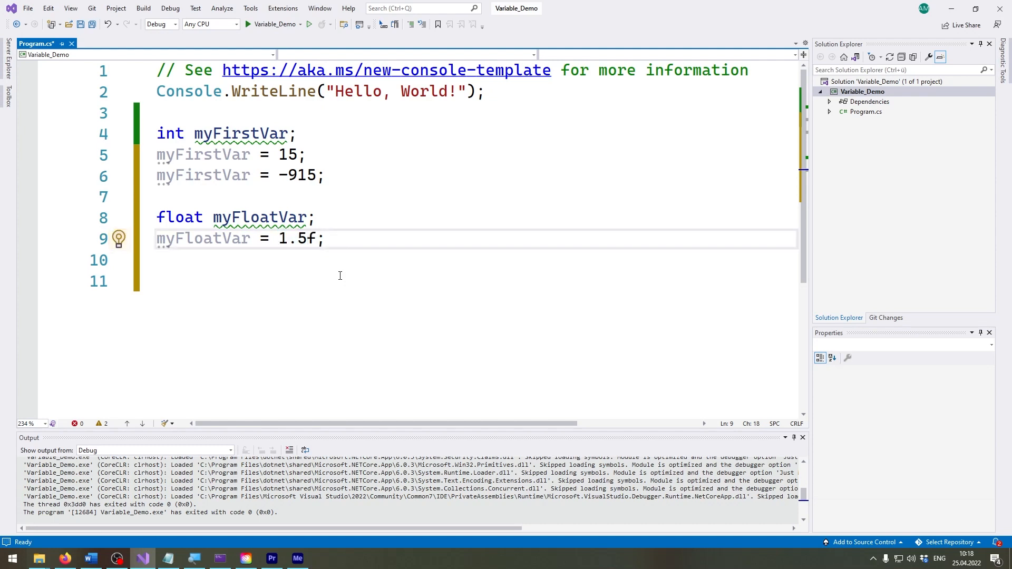
Step: Re-add the f suffix and insert a minus sign so the line reads 'myFloatVar = -1.5f;'
key(Backspace)
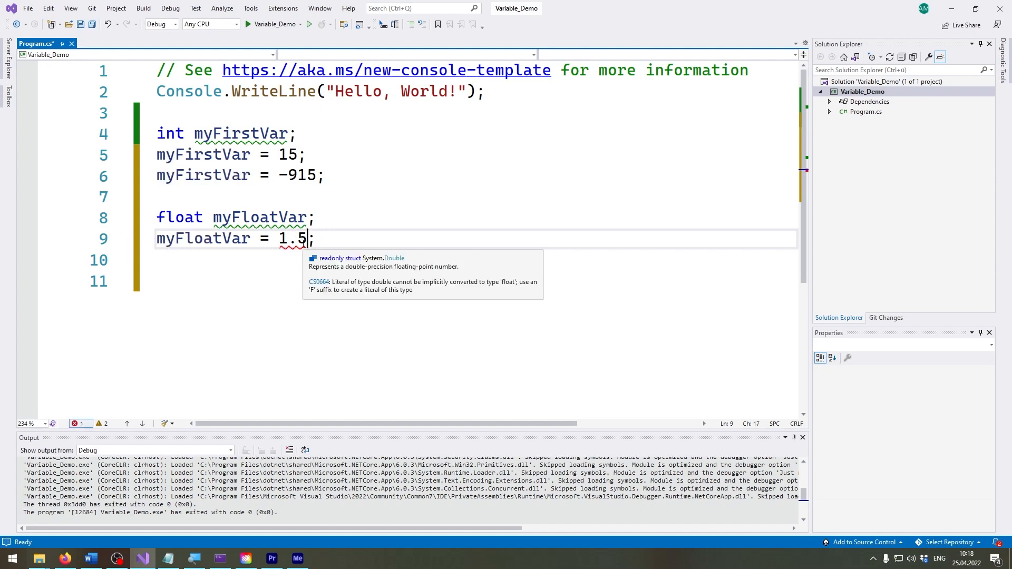
text(f)
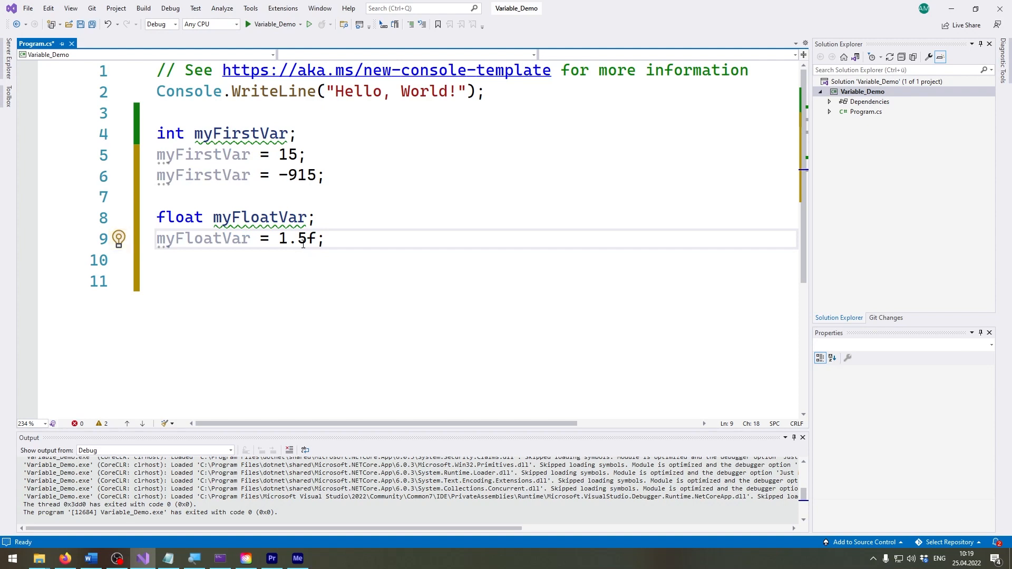
double_click(180, 217)
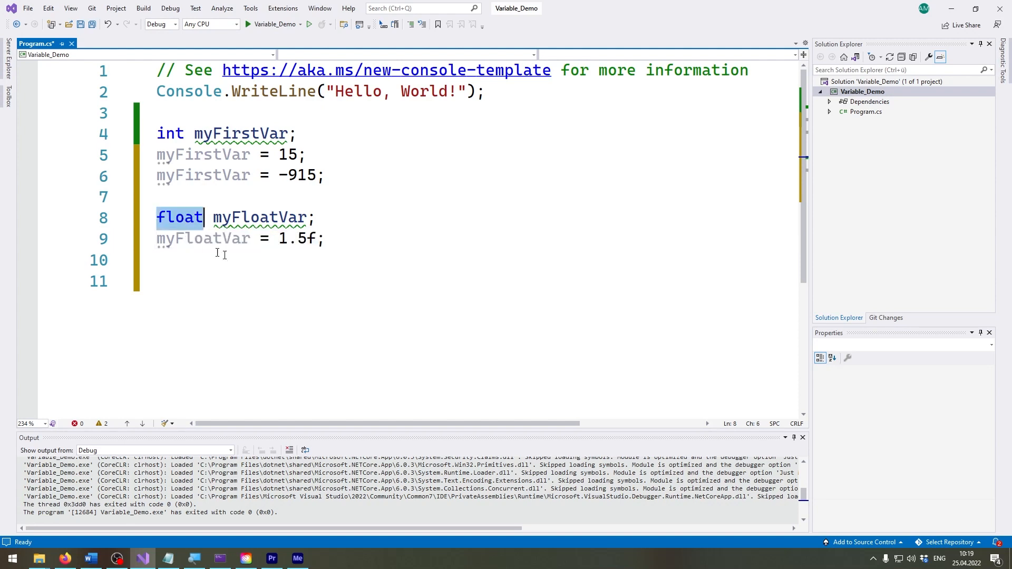
click(328, 238)
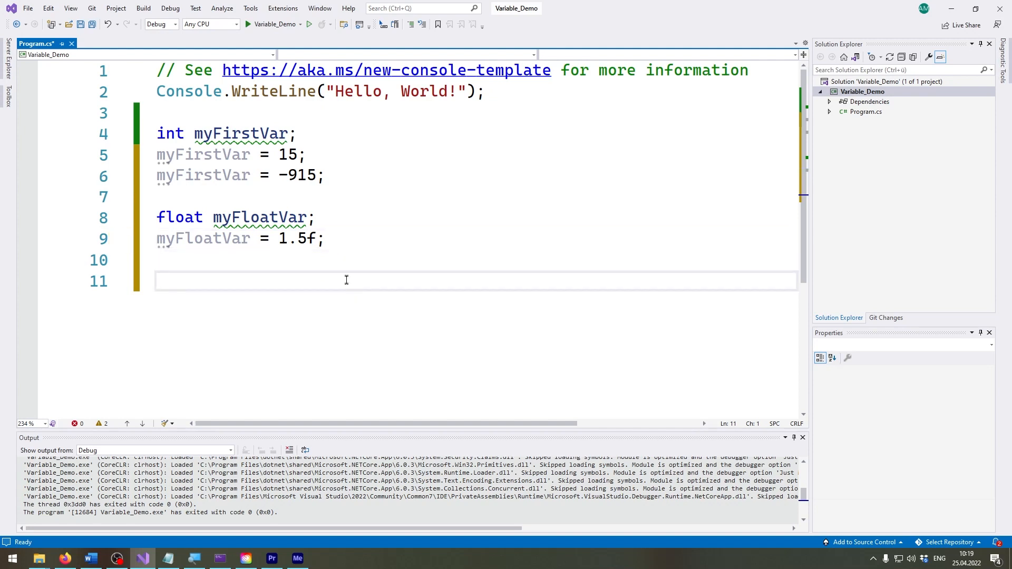
mouse_move(312, 238)
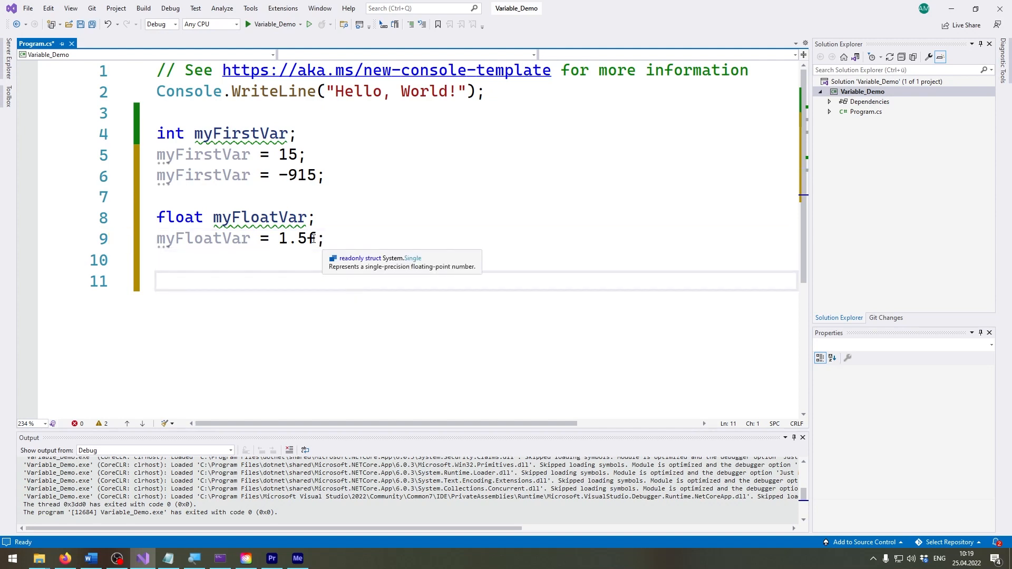
double_click(297, 238)
text(-)
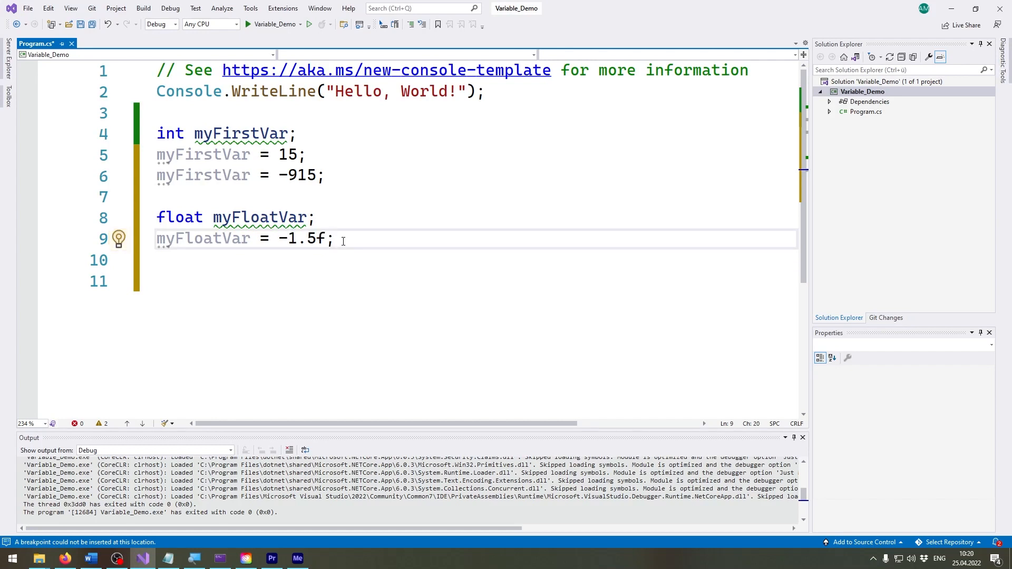
Step: Begin declaring a char variable on the empty line below
click(295, 281)
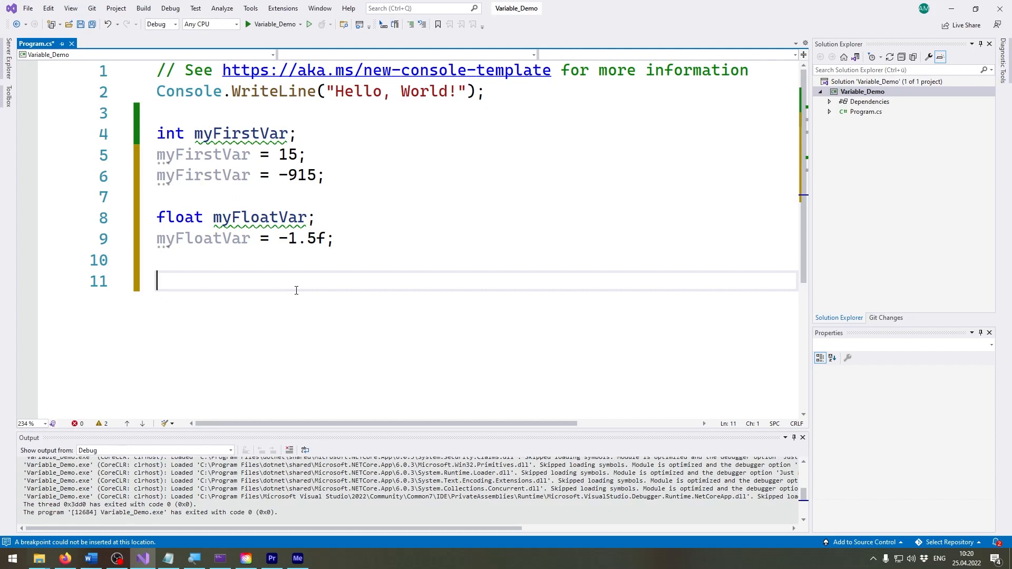
text(char myChar)
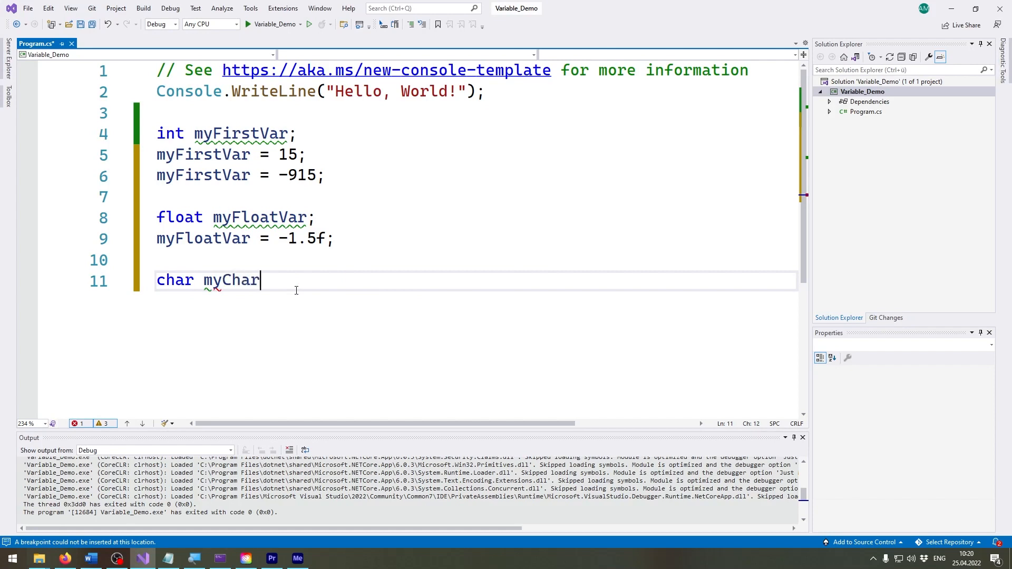
Step: Complete 'char myCharVar;' and assign myCharVar = 'a'; on the next line
text(Var;)
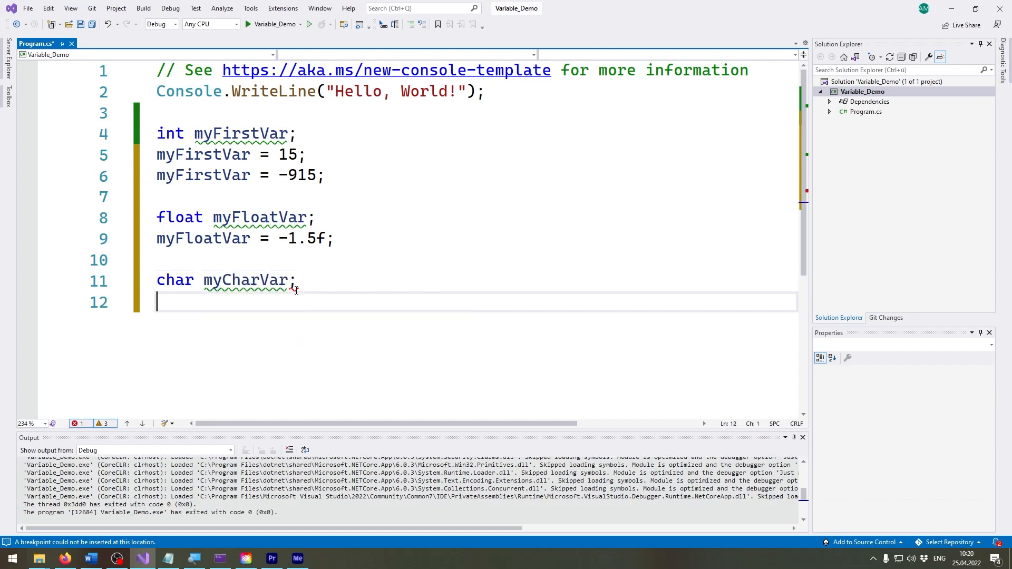
text(myCharVar = 'a';)
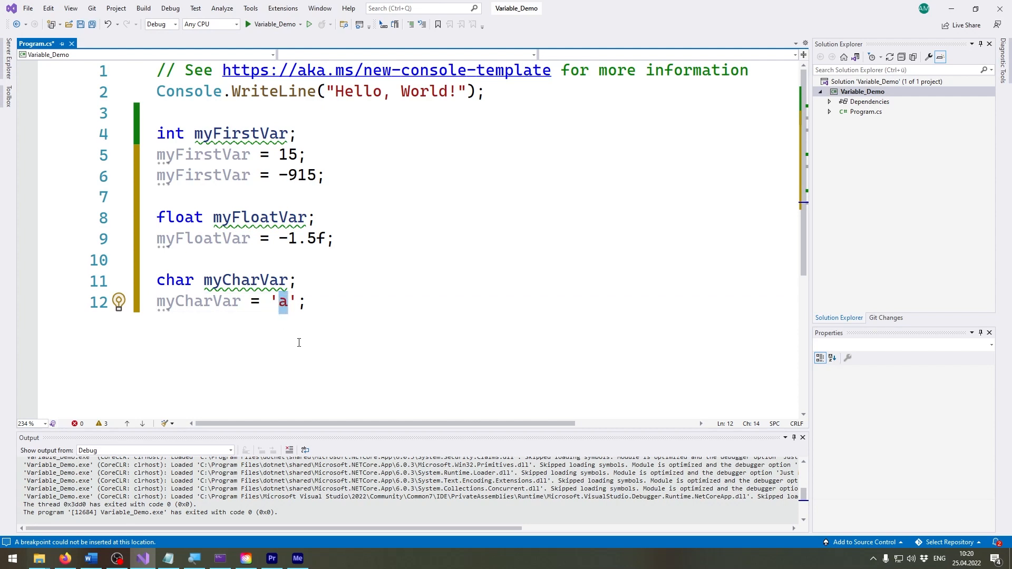
Step: Try the multi-character literal 'akj' to show the error, then make myCharVar hold '1'
text(k)
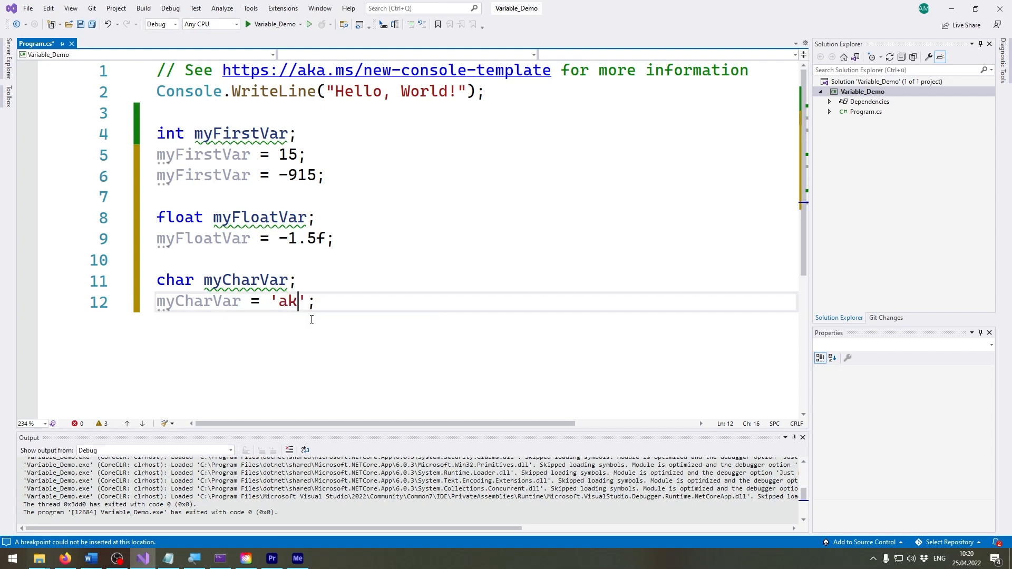
text(j)
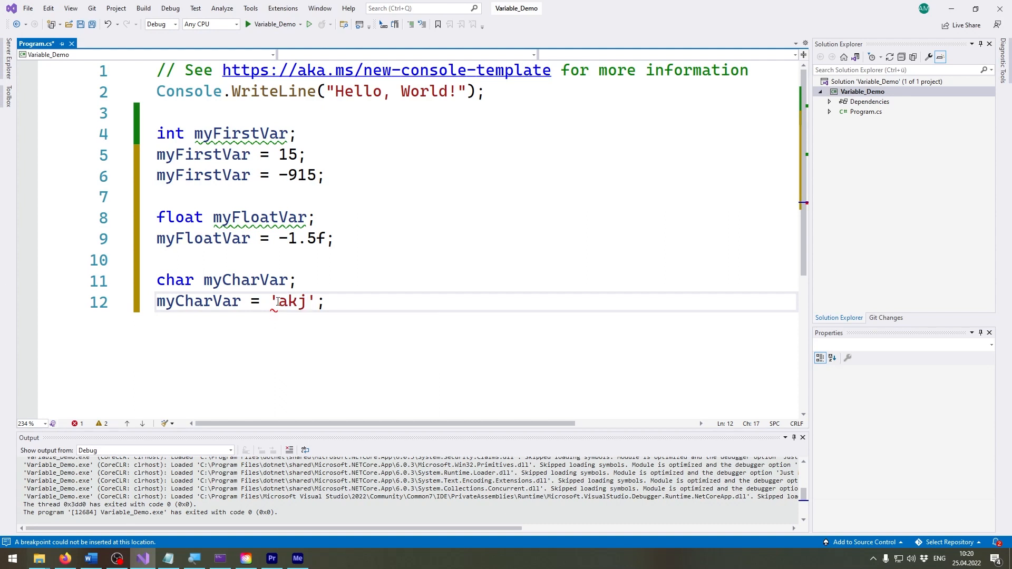
mouse_move(277, 302)
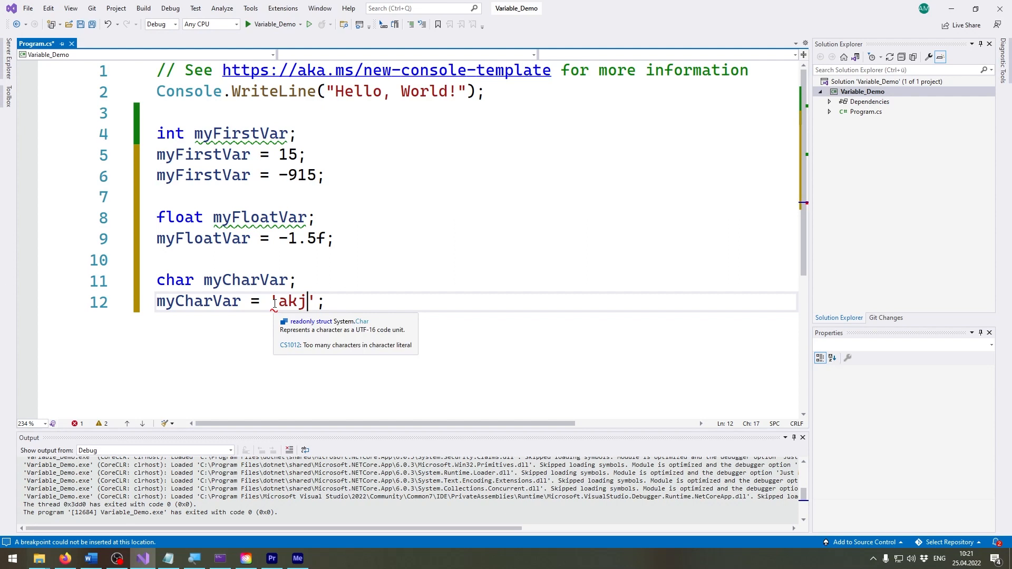
key(Backspace)
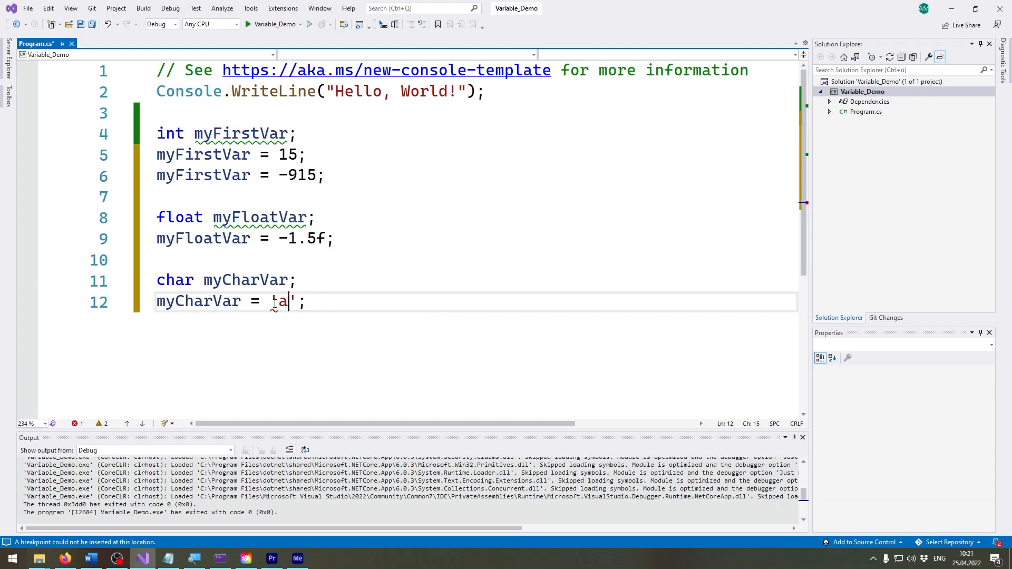
text(1)
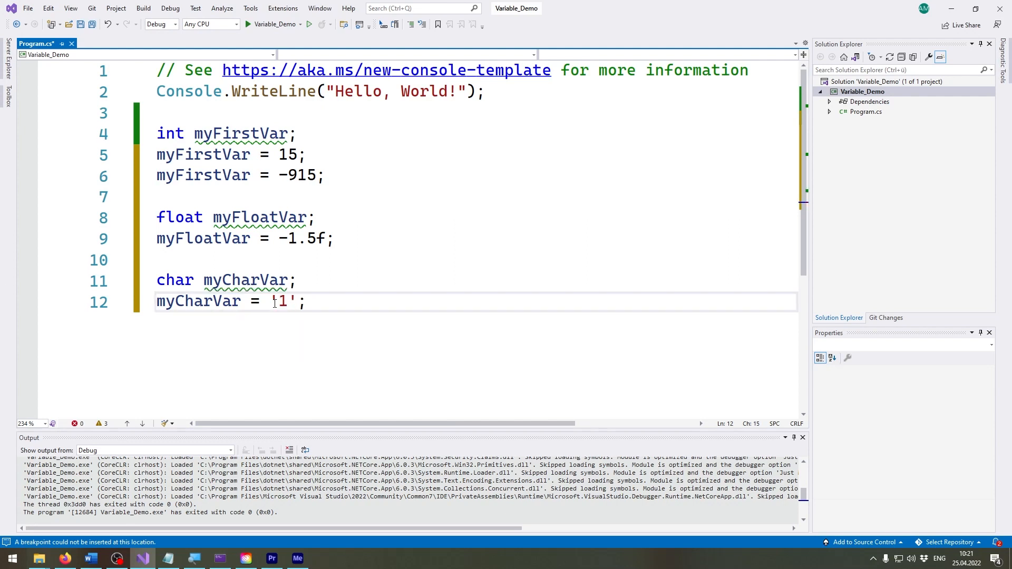
key(Right)
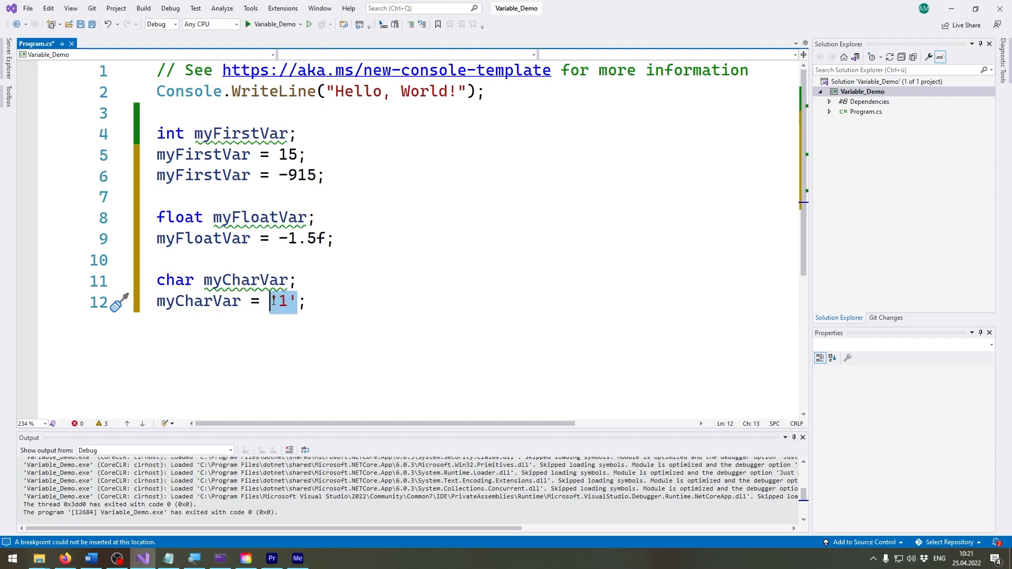
mouse_move(277, 300)
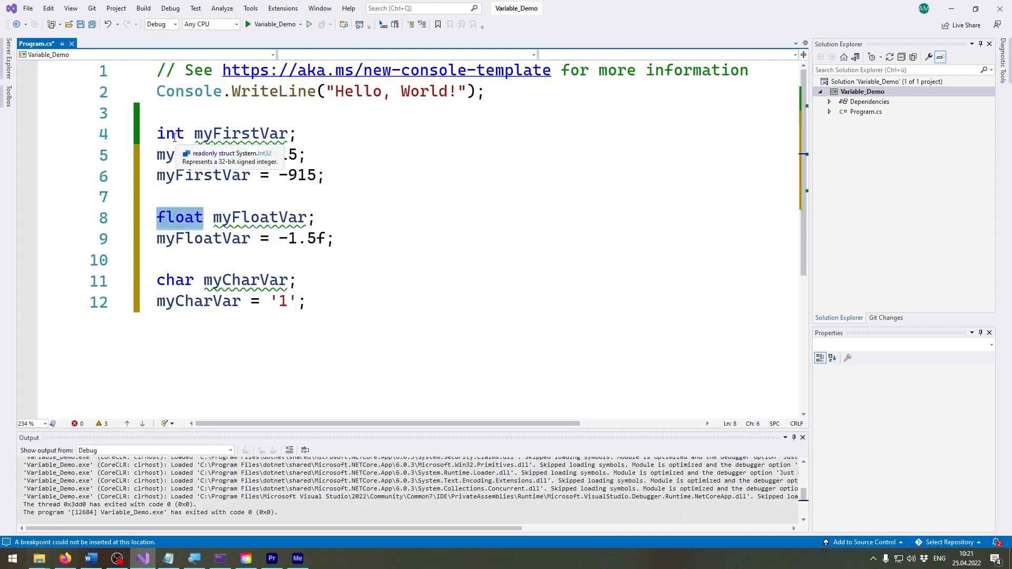
Step: Declare 'string myStringVar;' and assign it "My First String Variable"
text(string myStringVar;)
text(myStringVar = "My First String Variable";)
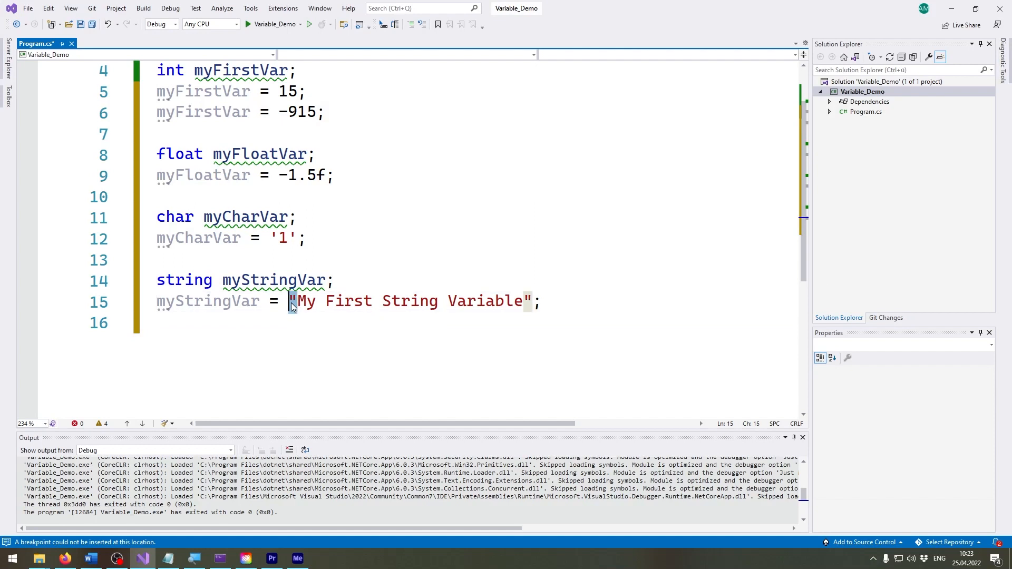
click(525, 300)
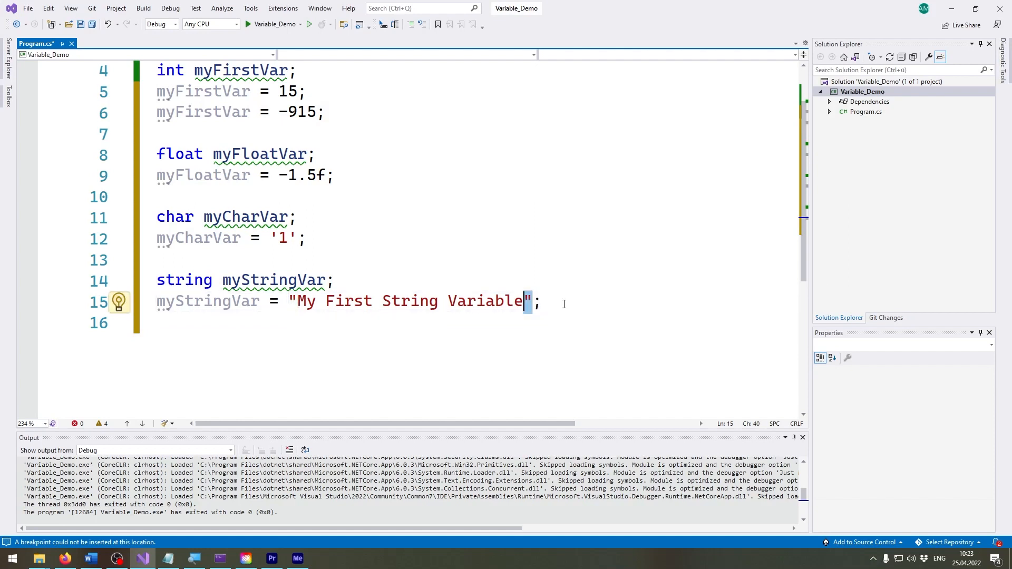
text(myStringVar =)
text(Console.WriteLine();)
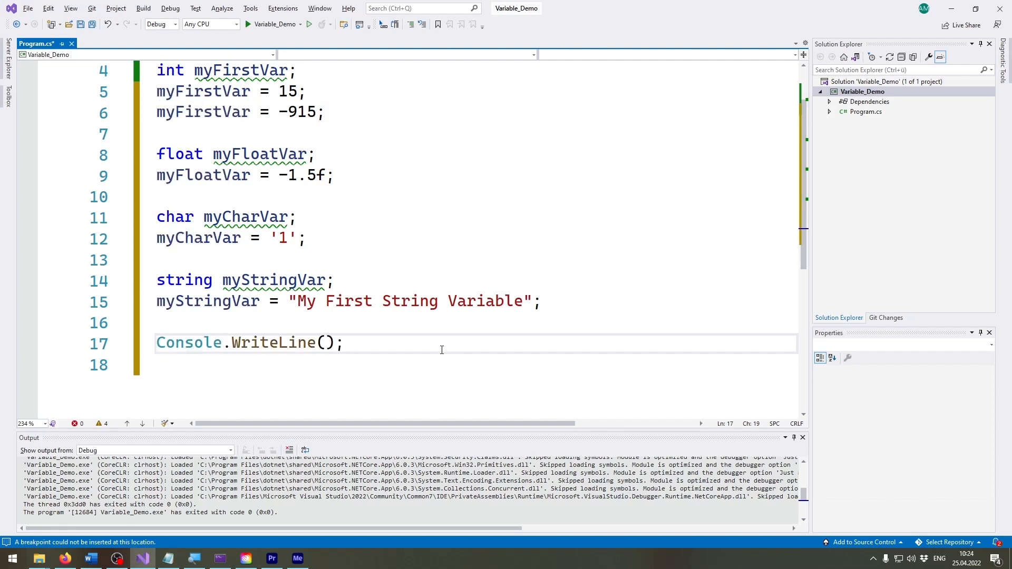
Step: Print myFloatVar and the literal "myFloatVar" with Console.WriteLine, then start the program
text(myFloatVar)
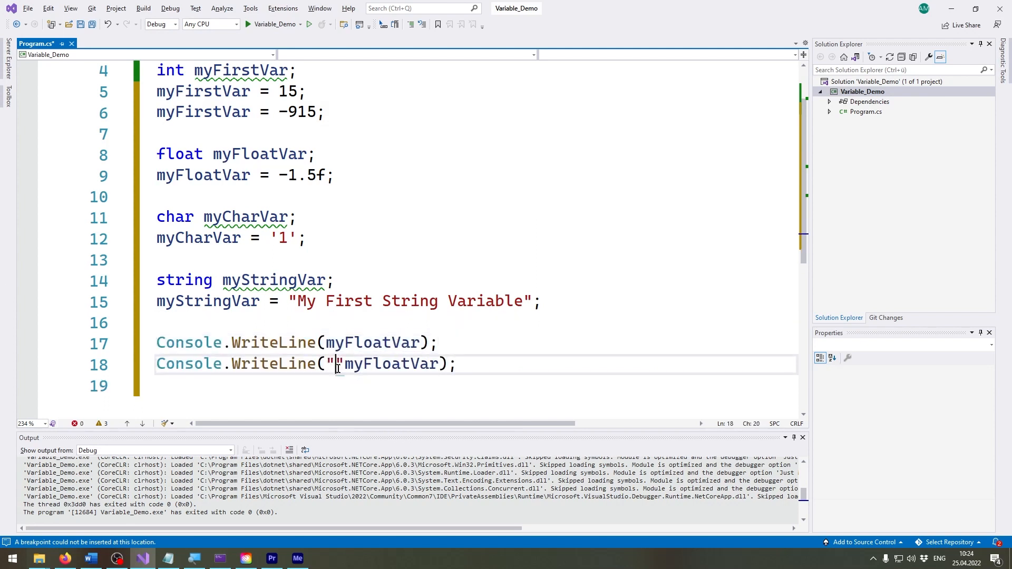
text(")
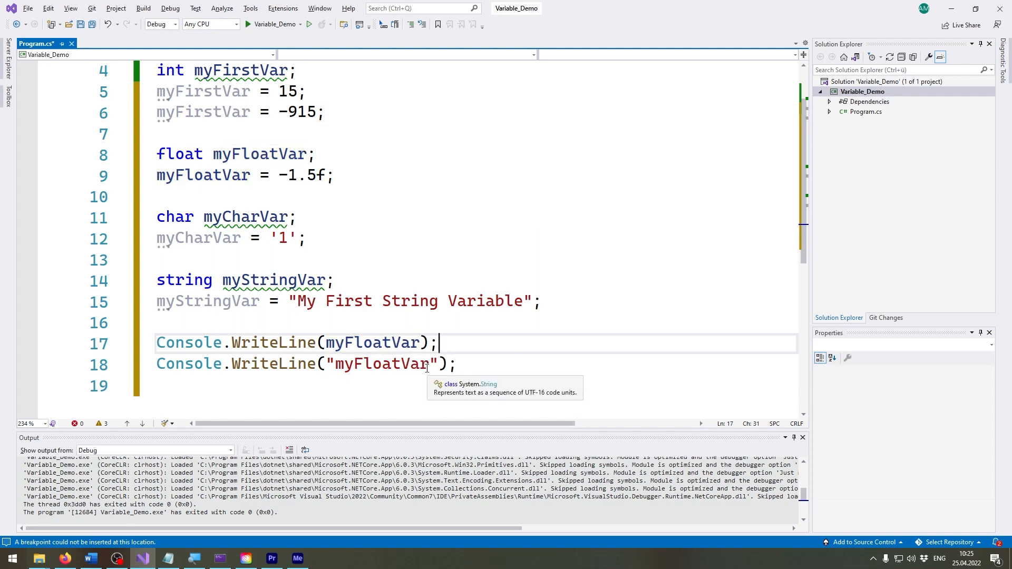
click(458, 363)
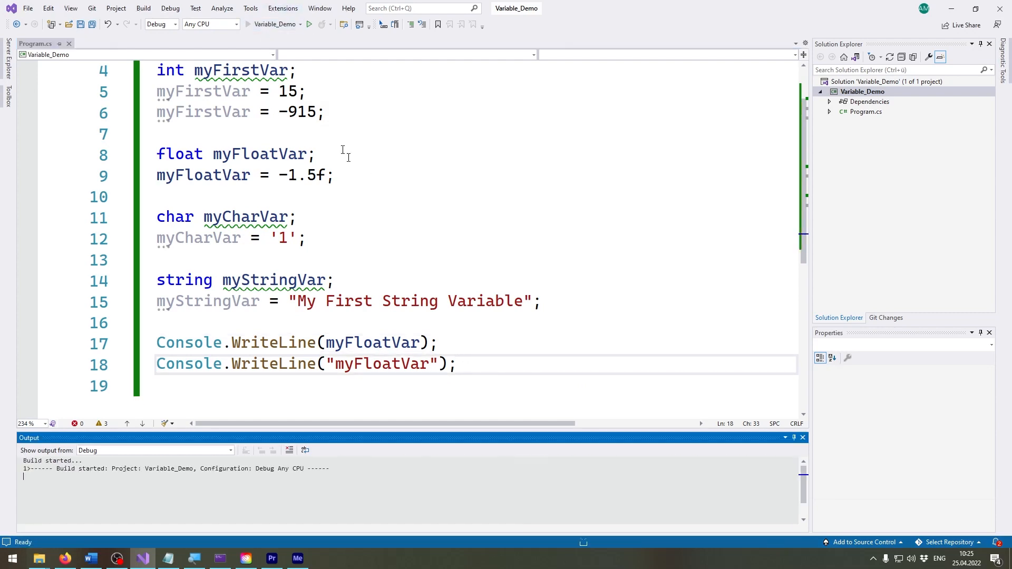
Step: Read the debug console output Hello, World!, -1,5 and myFloatVar, then close the console
click(308, 24)
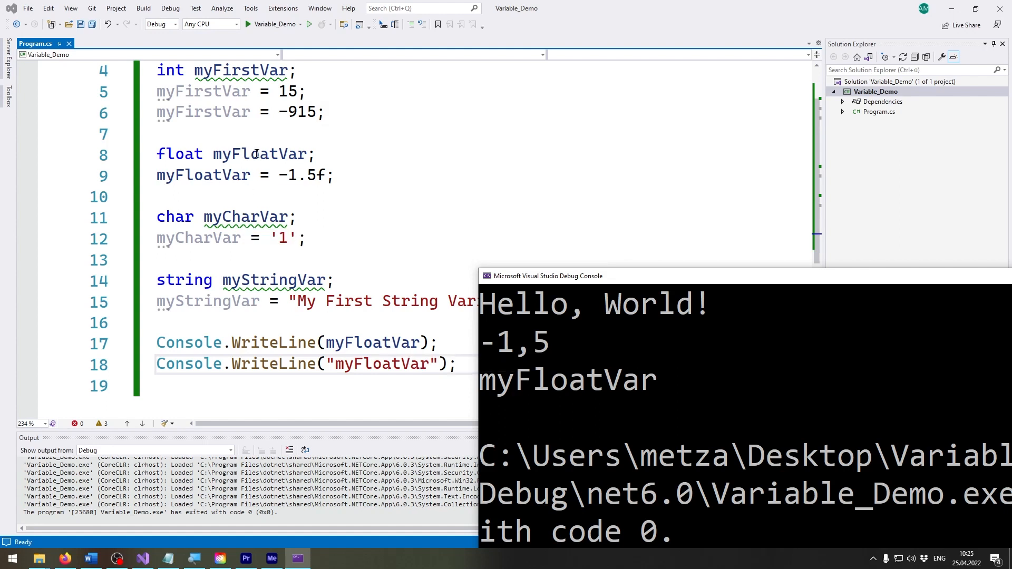
mouse_move(322, 175)
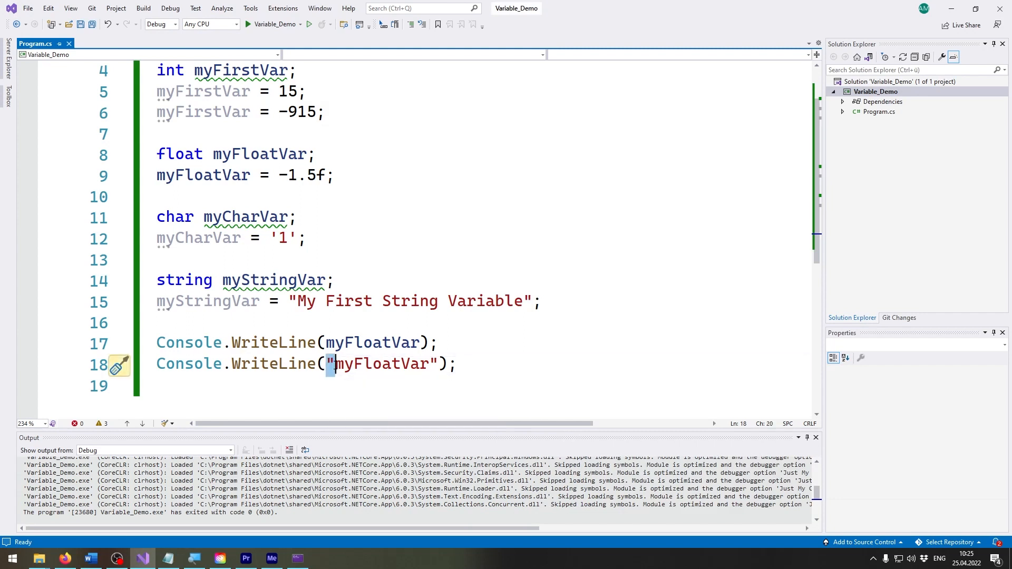
mouse_move(354, 365)
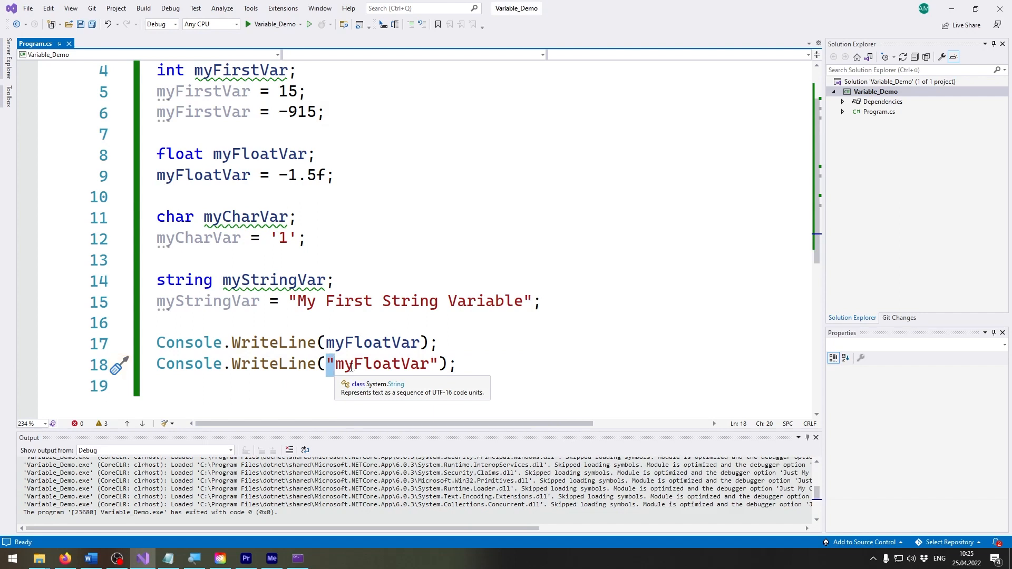
Step: Replace myFloatVar with undeclared someOtherVar, then with the literal "Hello World" in the print line
double_click(371, 342)
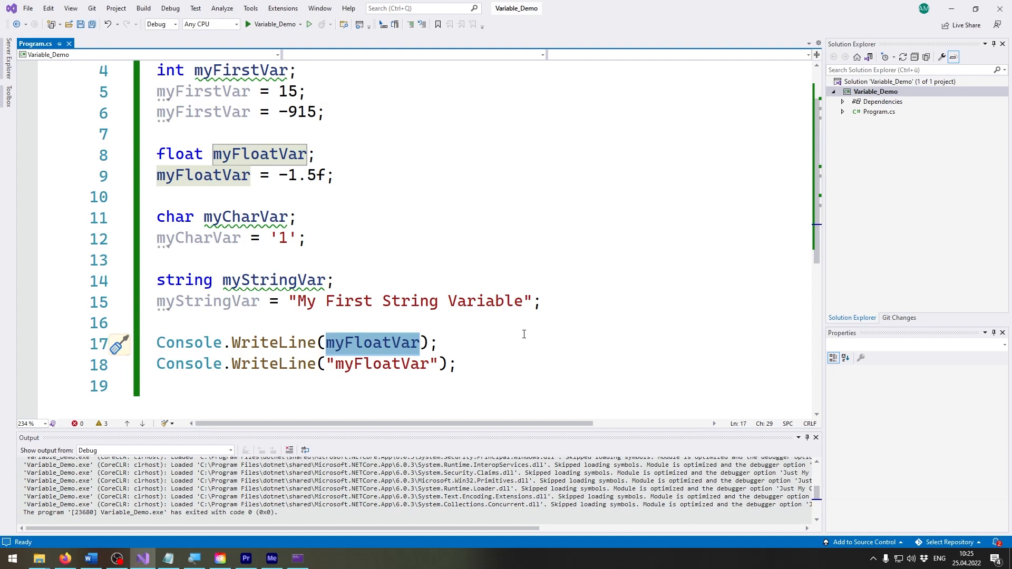
text(someOther)
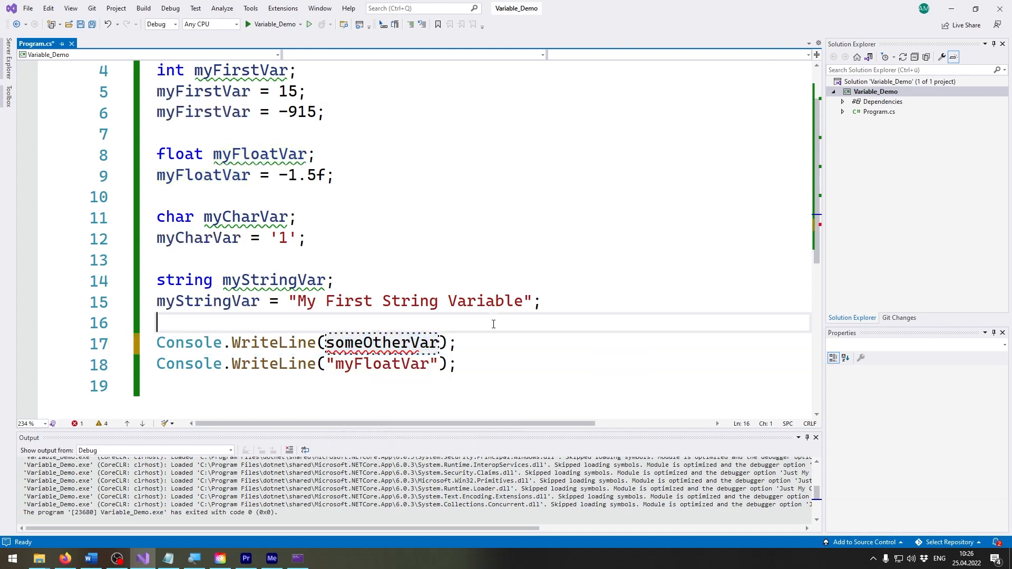
double_click(380, 342)
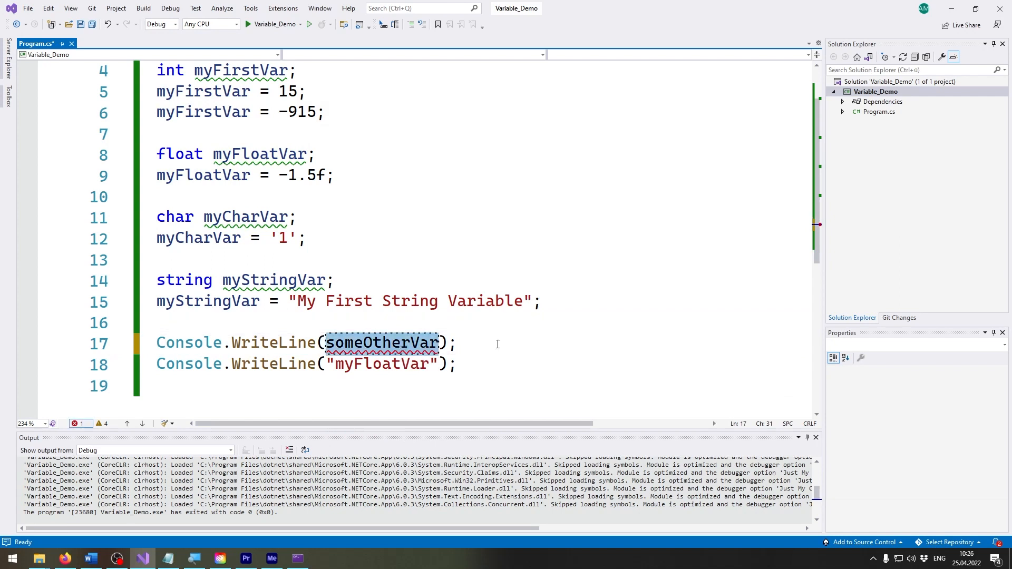
text(Hello WOrld")
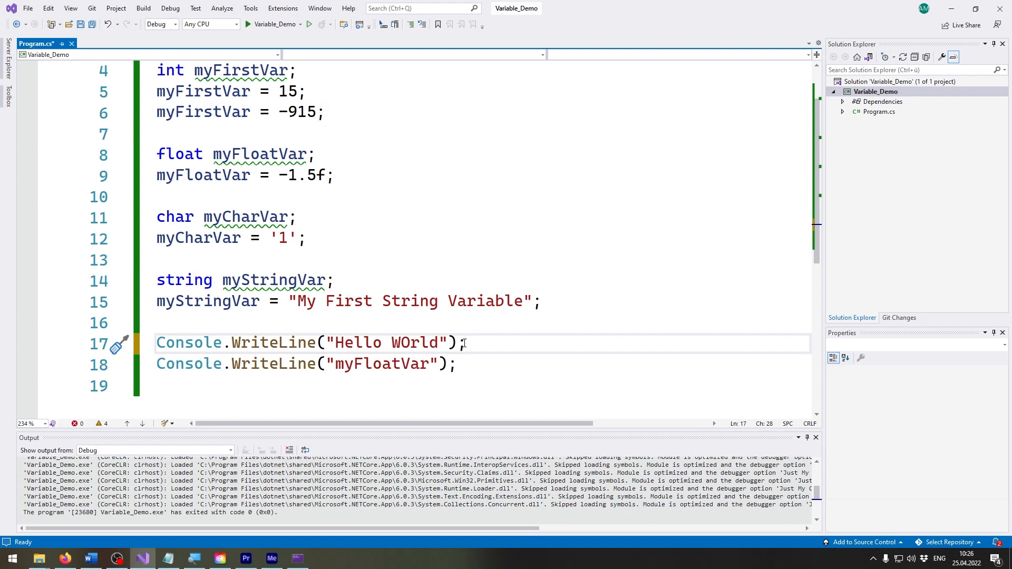
text(World)
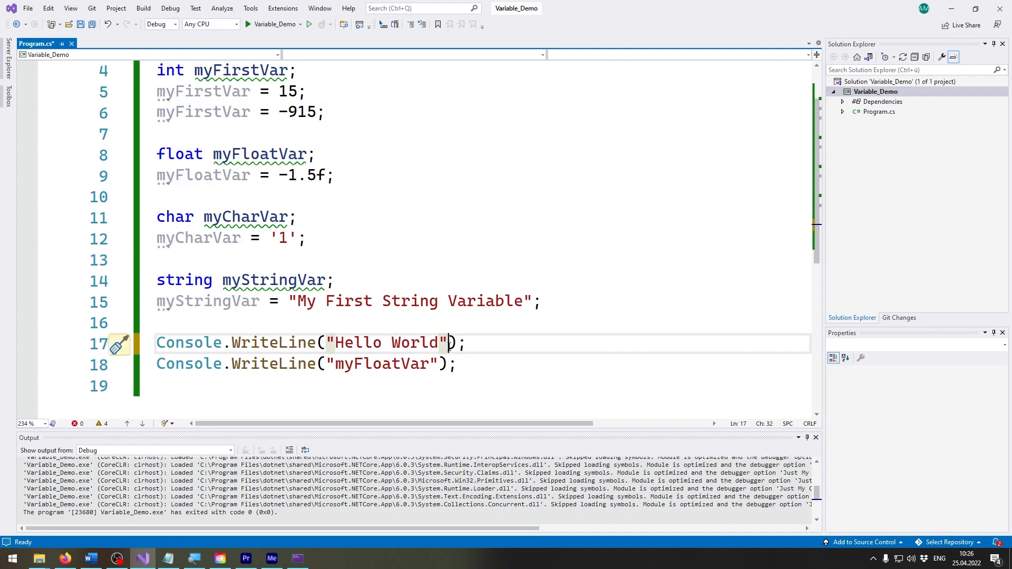
mouse_move(419, 342)
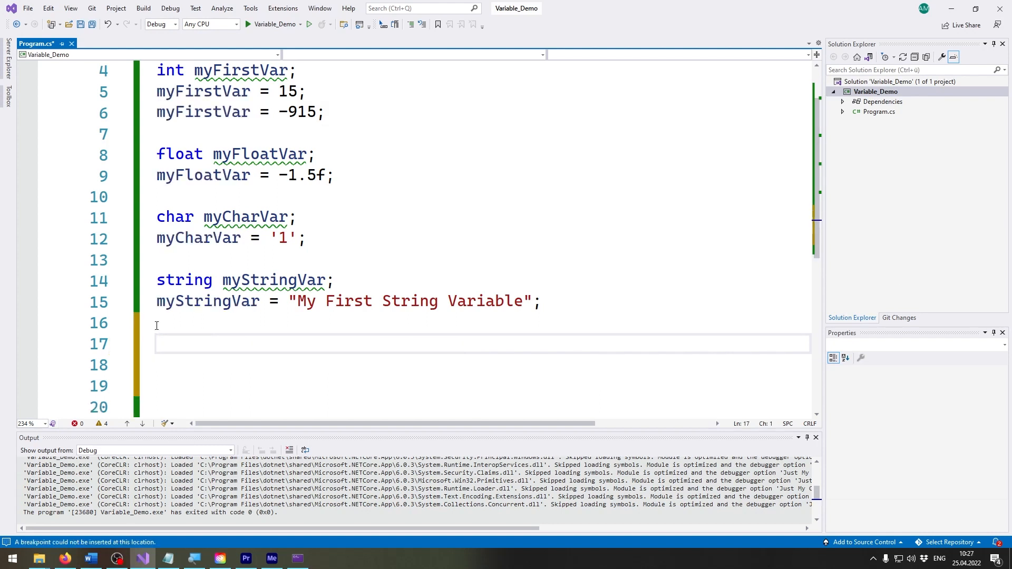
Step: Declare 'bool myBoolVar;' and assign it true, then false on the following lines
text(bool myBoolVar;)
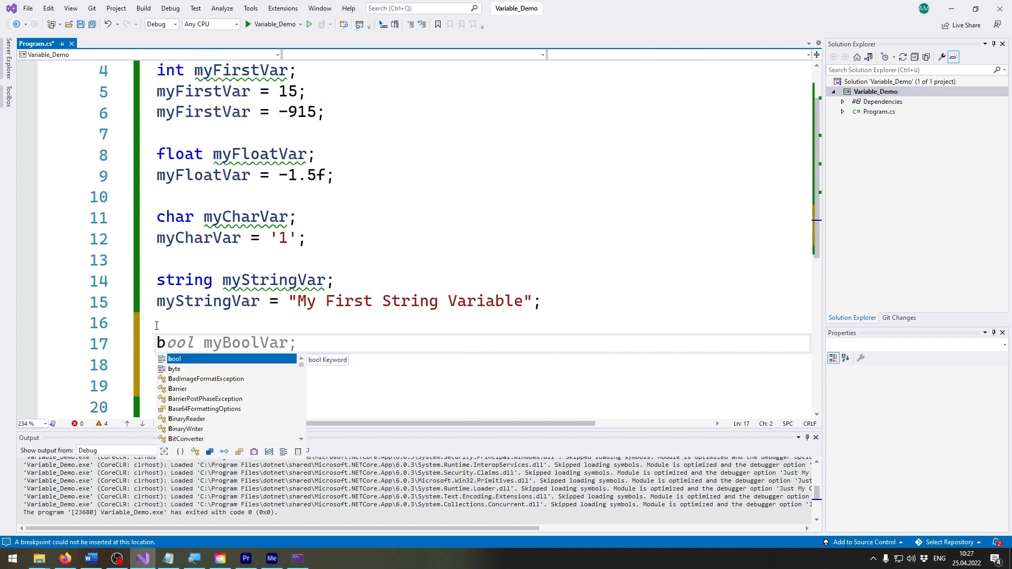
key(Tab)
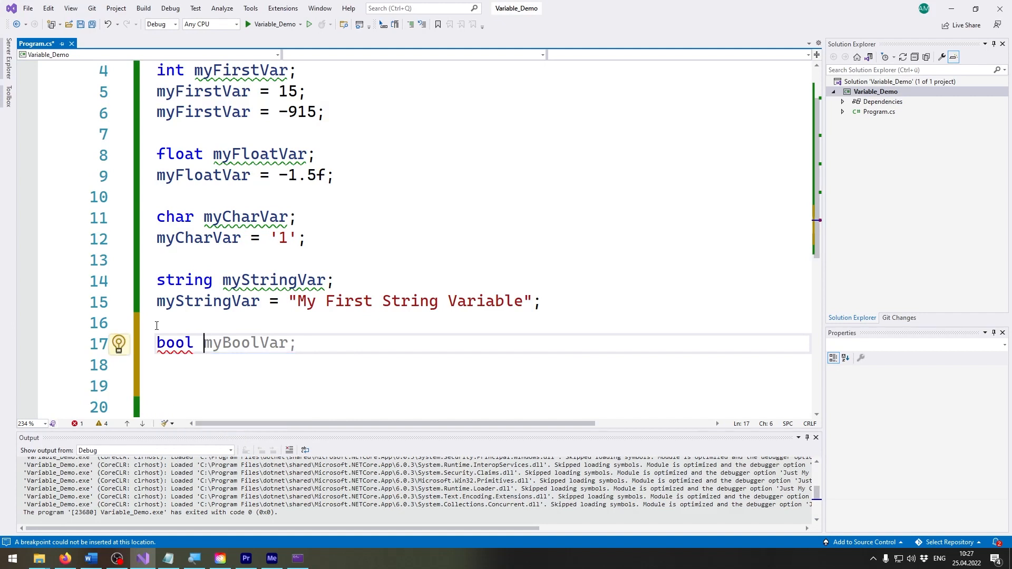
text(myBoolVar = false;)
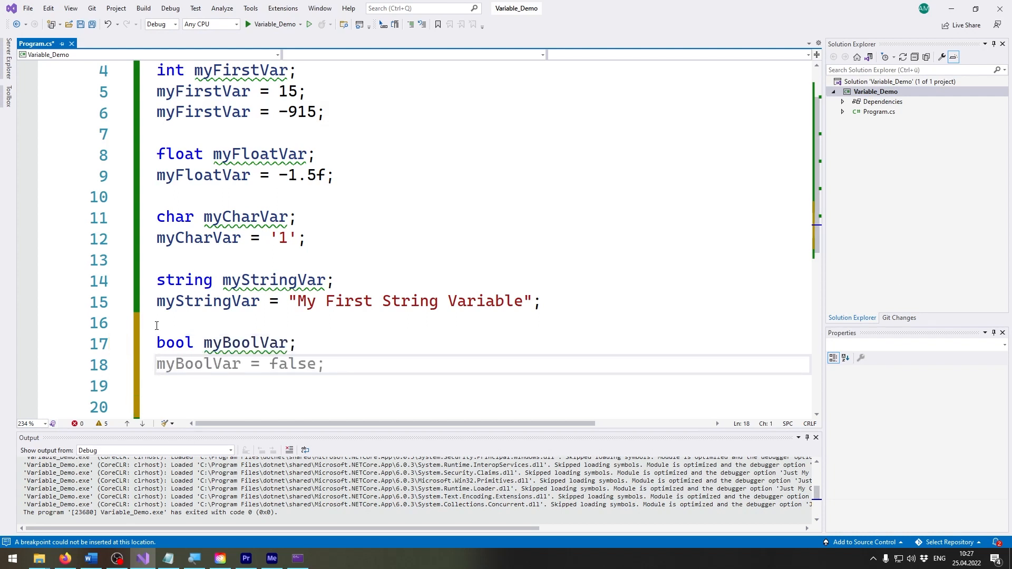
click(244, 364)
text(myBoolVar = true;)
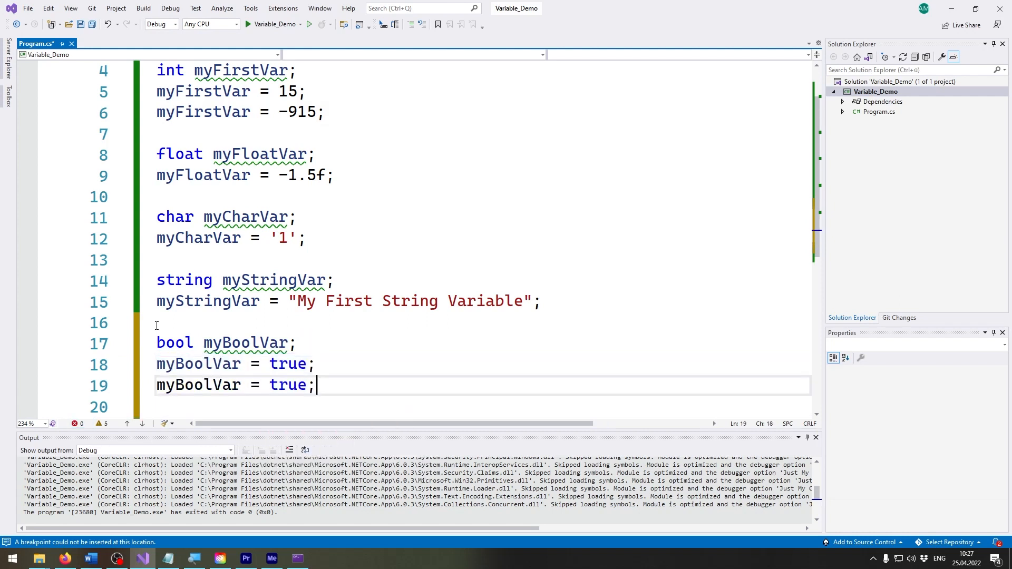
text(f)
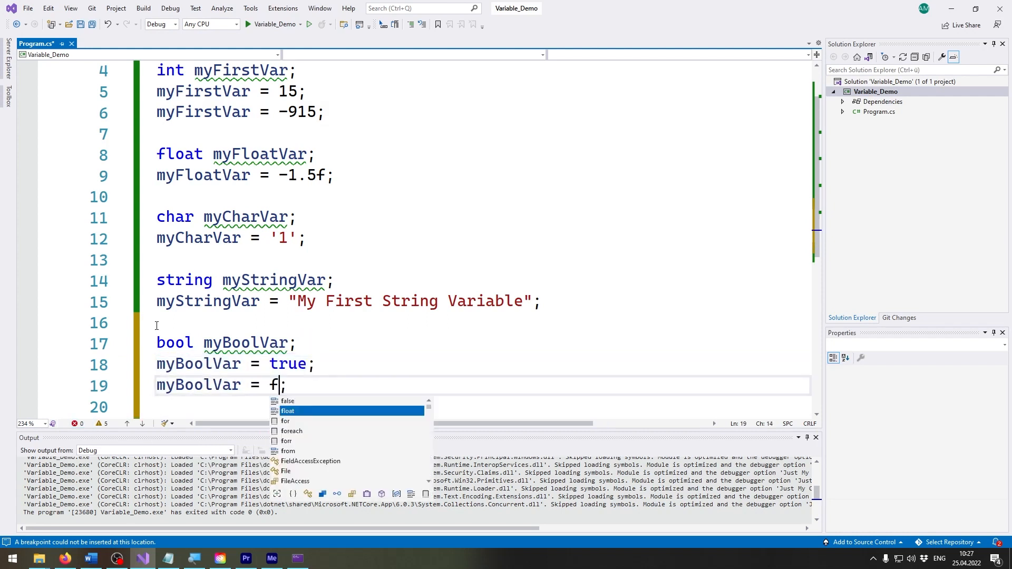
text(alse)
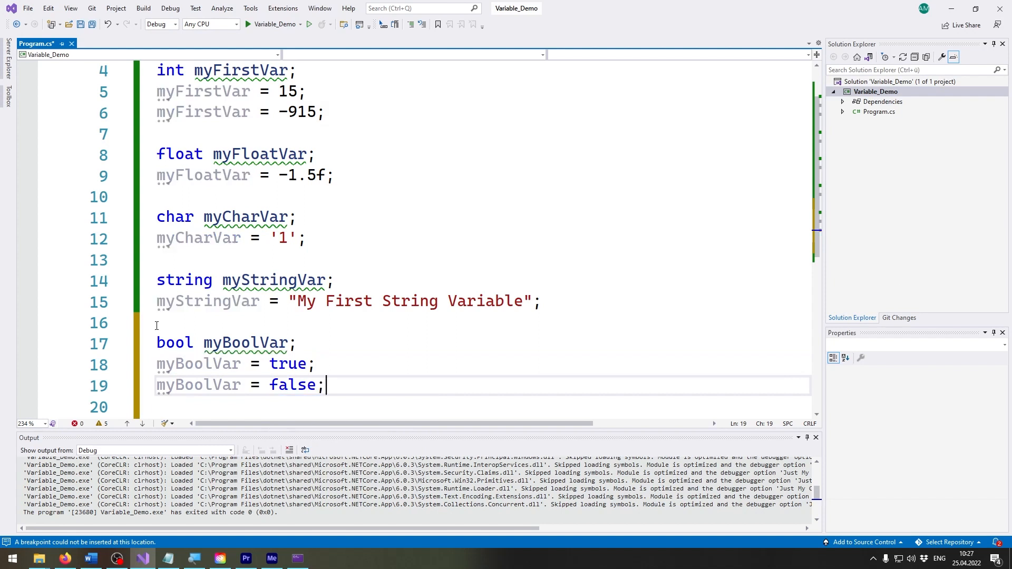